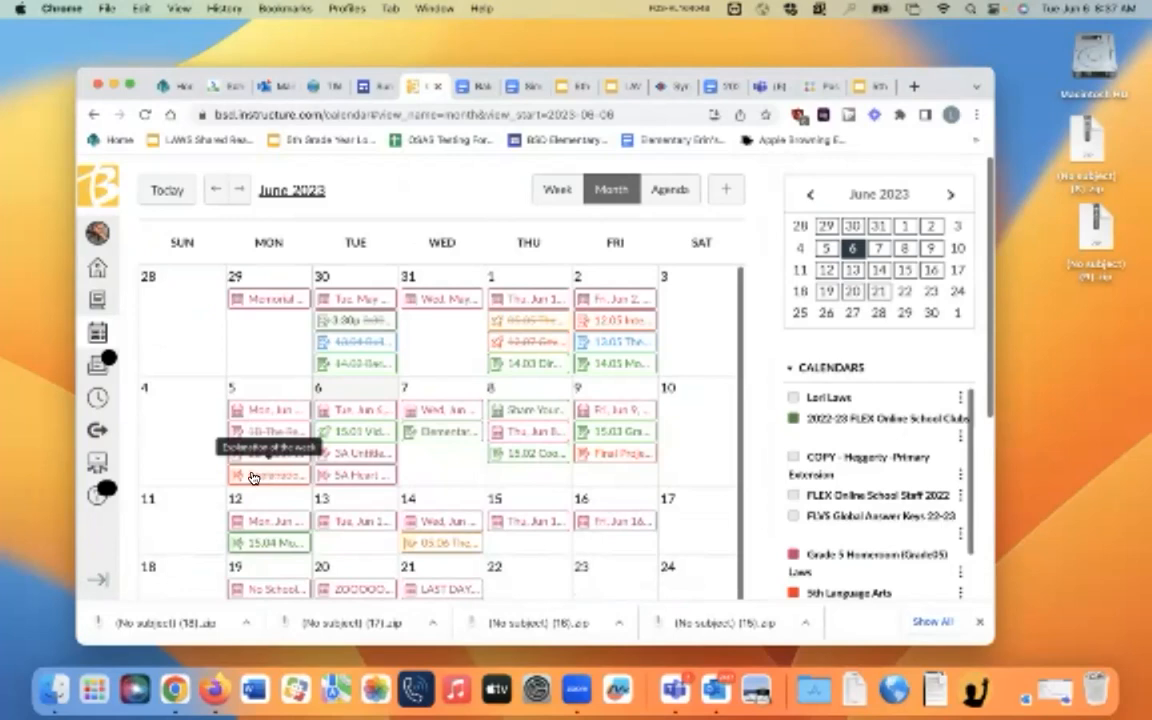
mouse_move(285, 478)
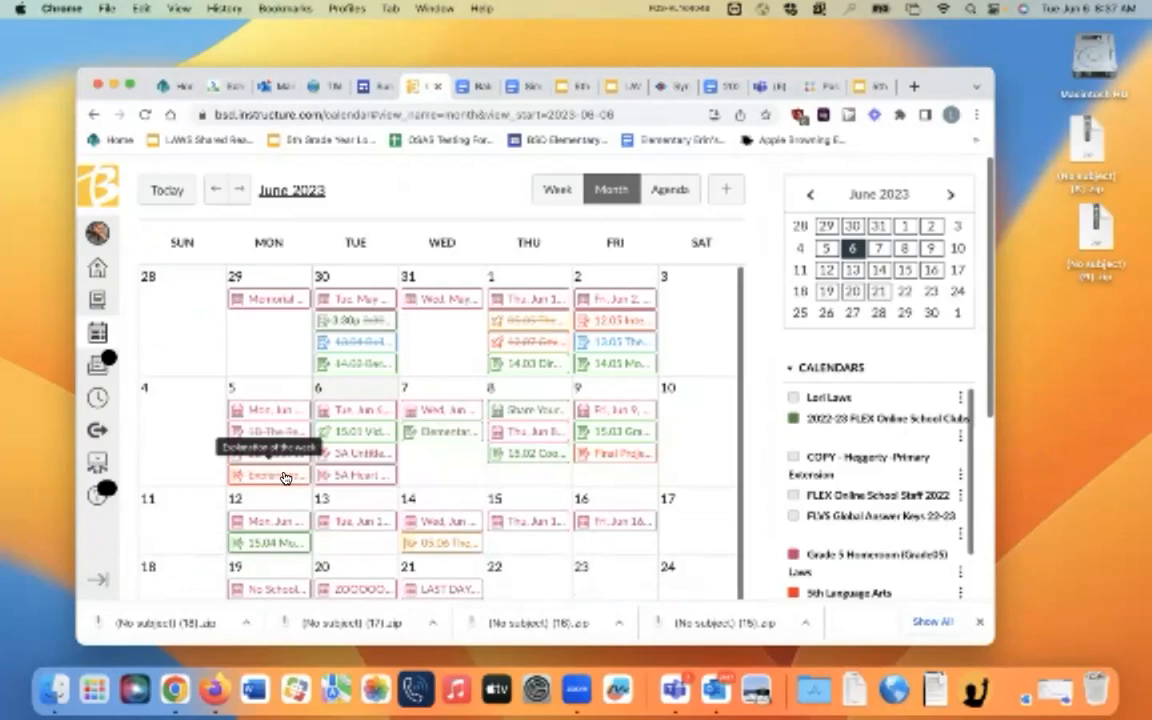
mouse_move(611, 464)
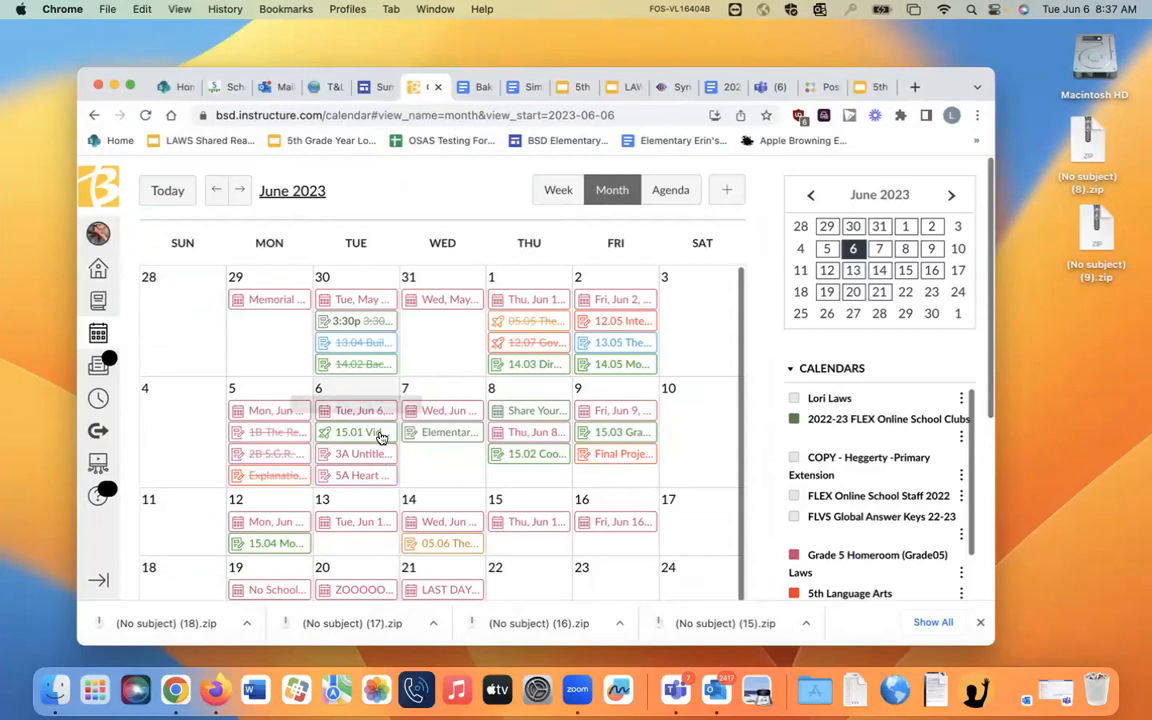
mouse_move(610, 432)
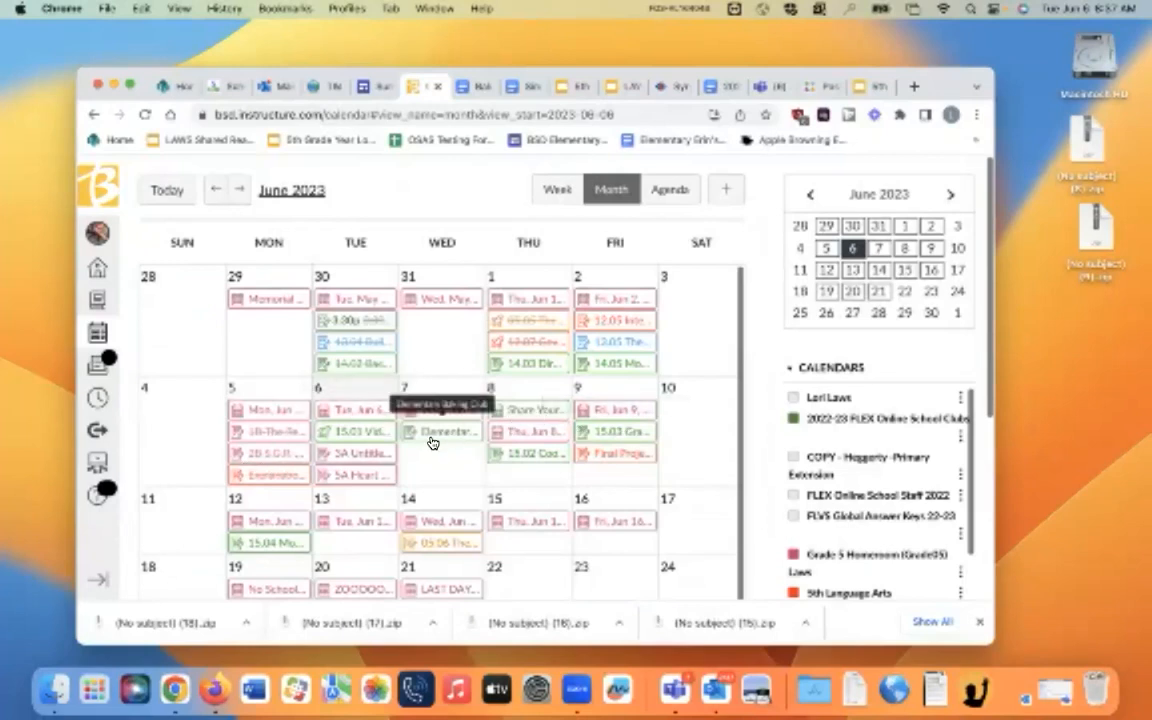
mouse_move(285, 475)
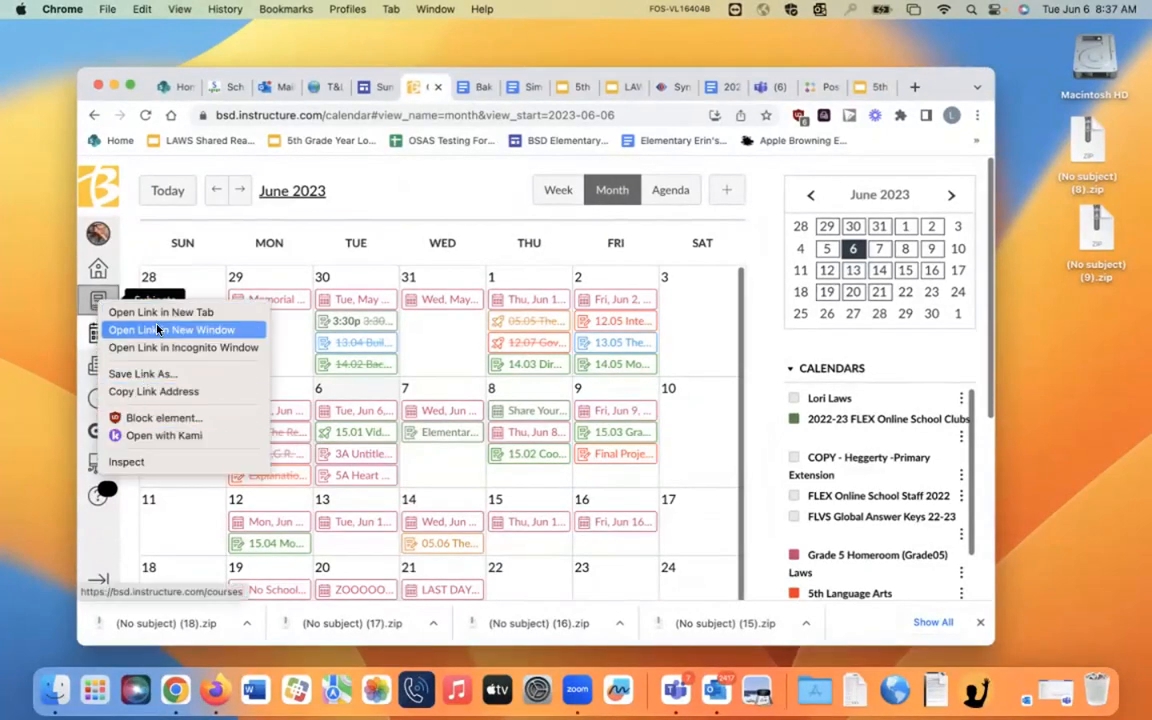
Open the 5th Language Arts course's Modules page from the Subjects tray
left_click(97, 300)
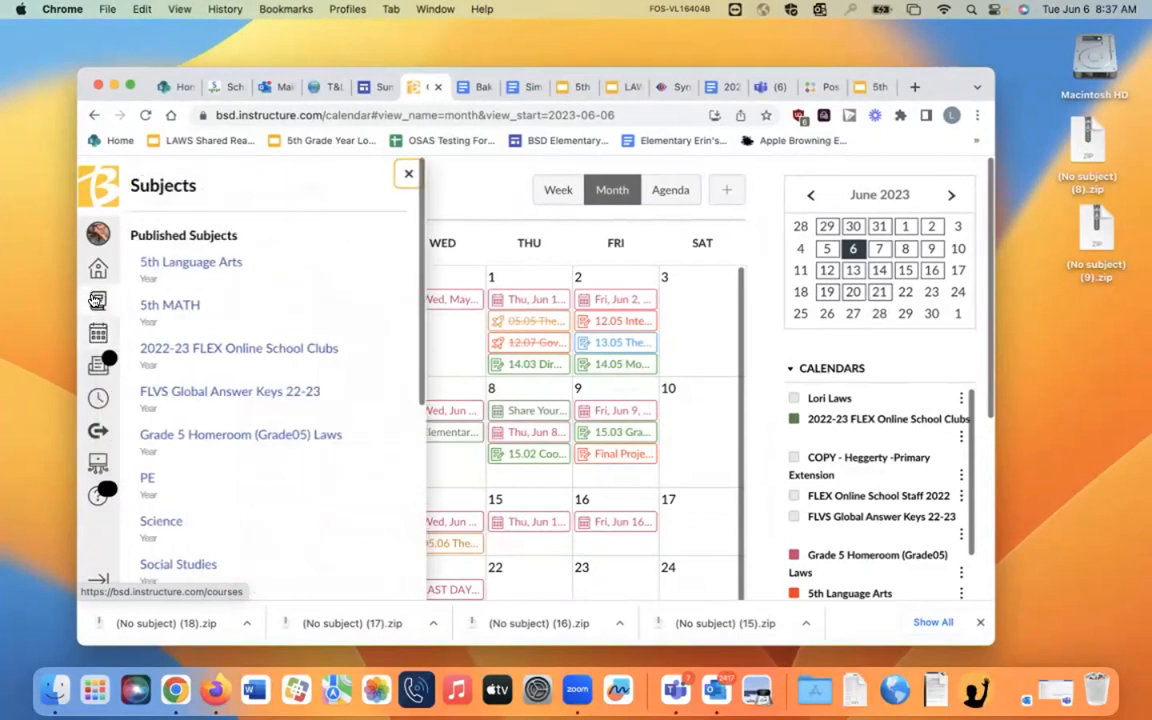
left_click(190, 261)
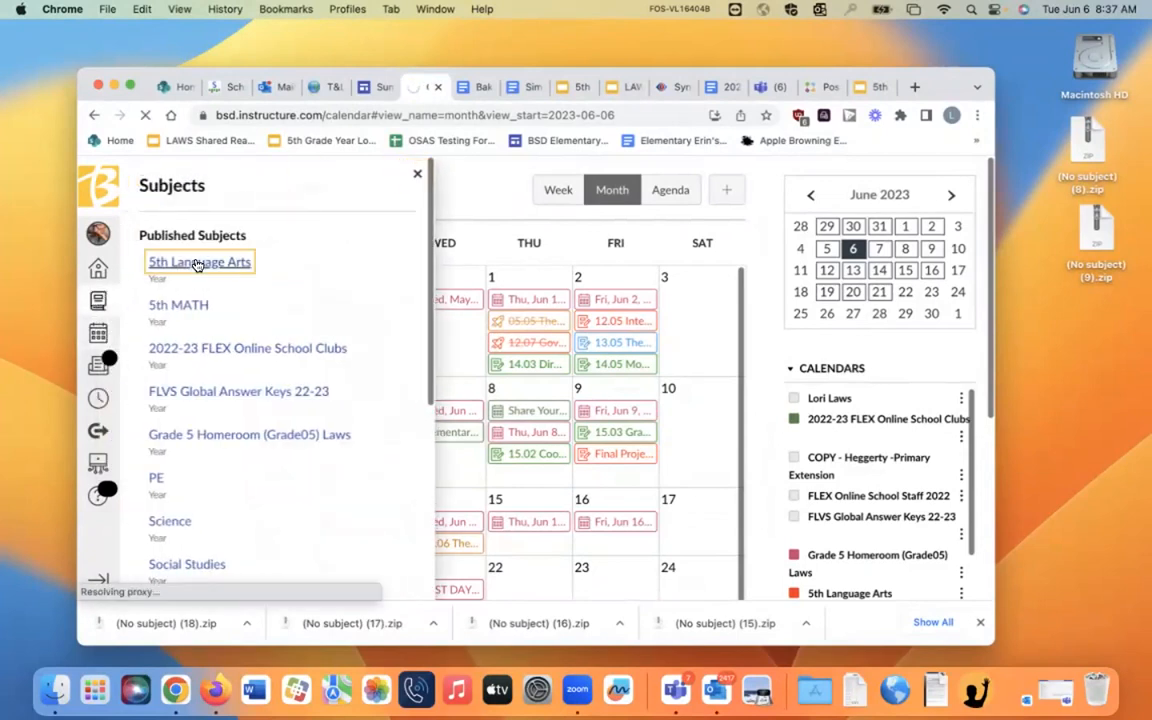
left_click(199, 261)
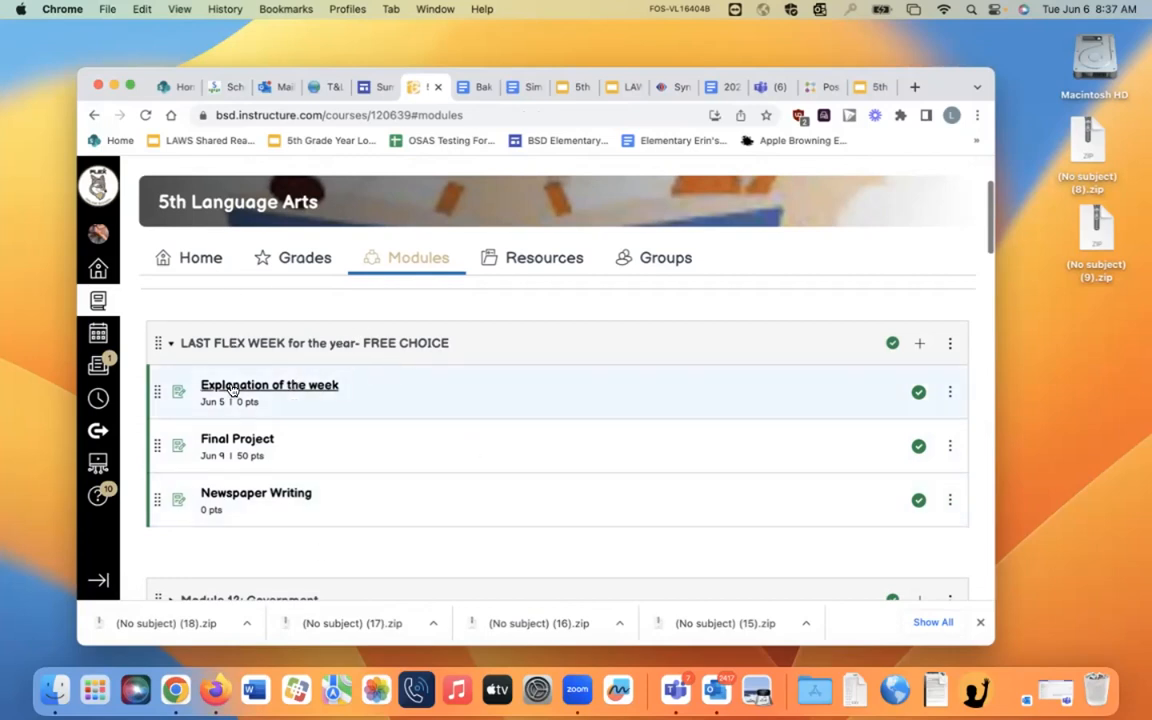
mouse_move(237, 439)
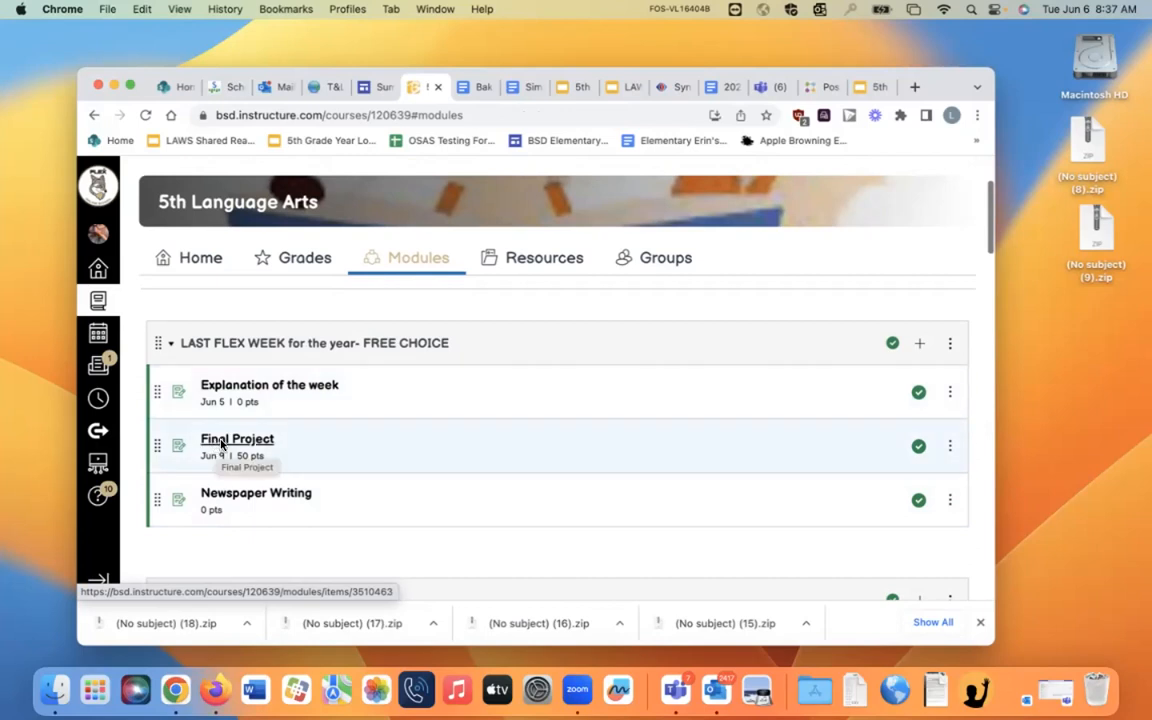
mouse_move(253, 443)
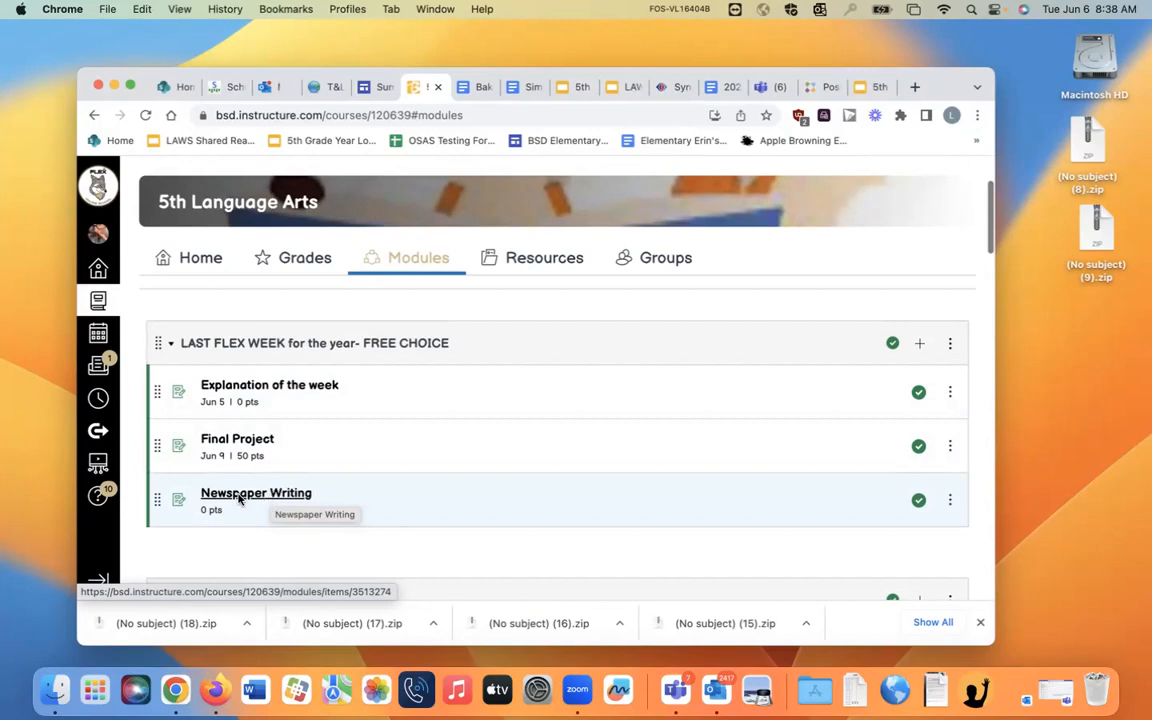
Open the shared Newspaper Slideshow from the Newspaper Writing assignment
left_click(256, 492)
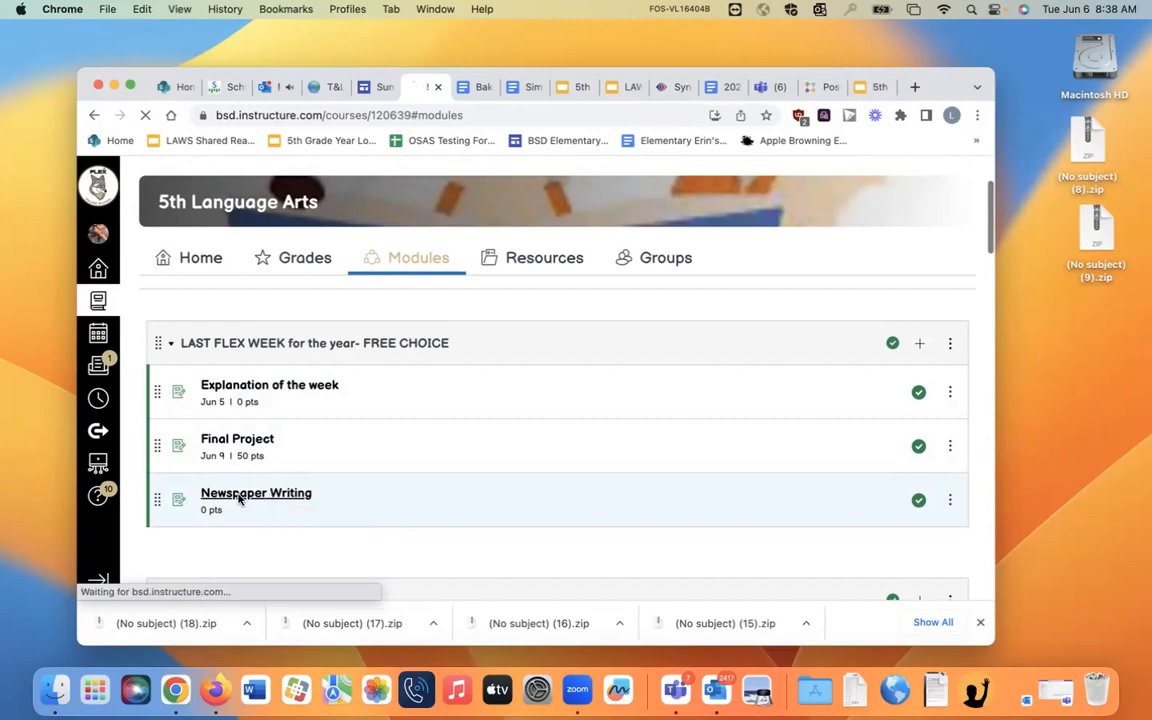
left_click(256, 492)
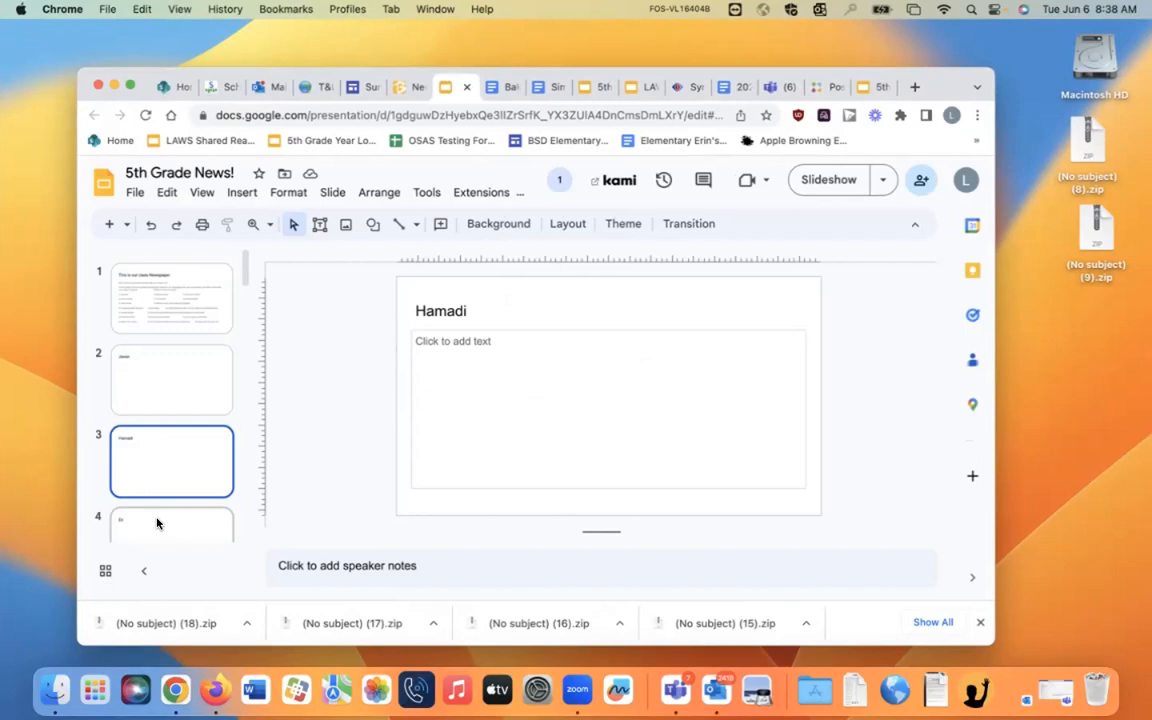
left_click(171, 452)
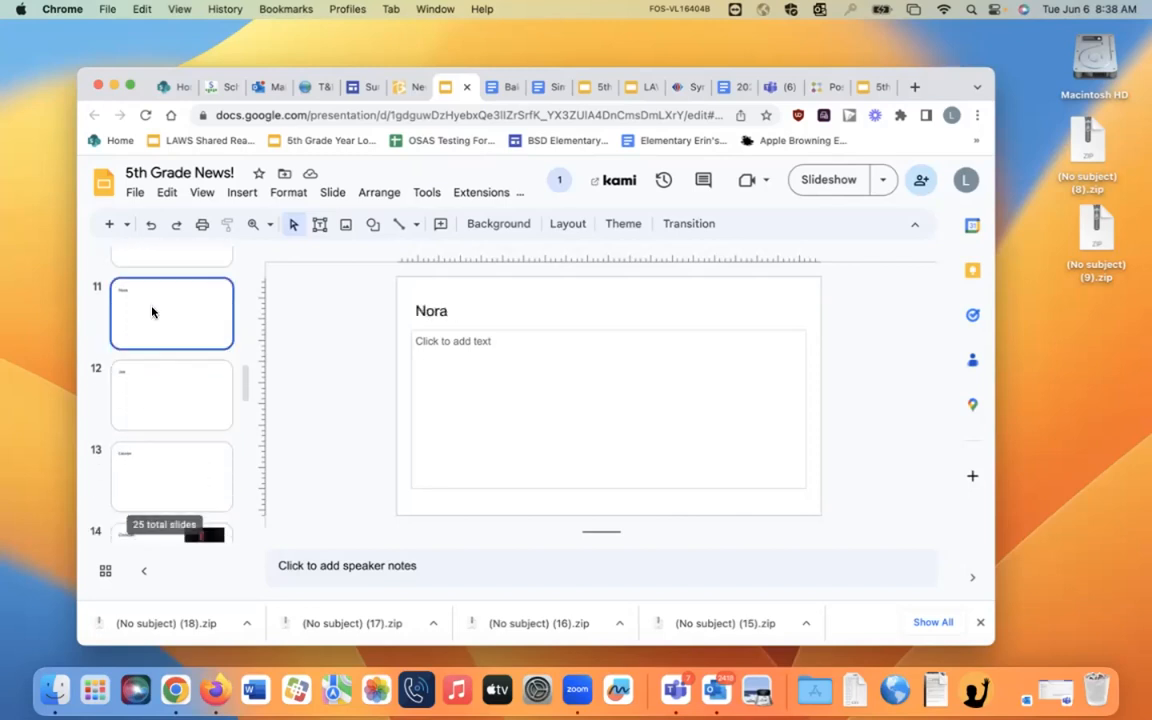
Browse student slides, including the IT and Ride Along movie poster slides
left_click(171, 436)
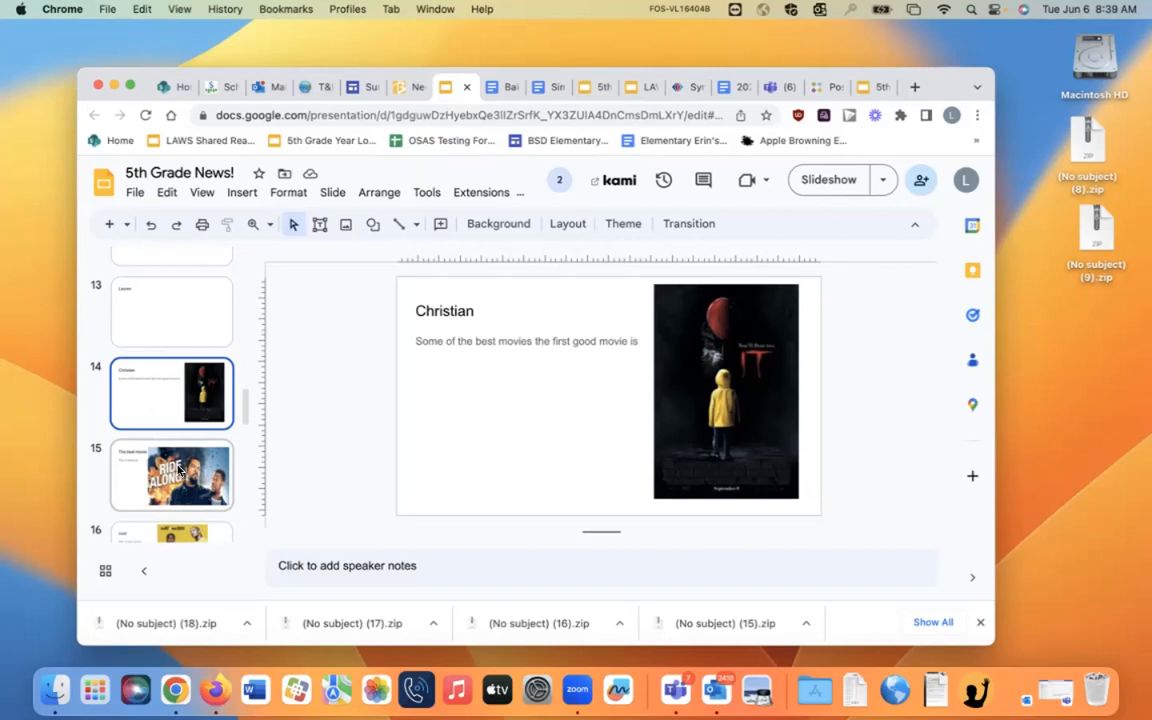
mouse_move(178, 471)
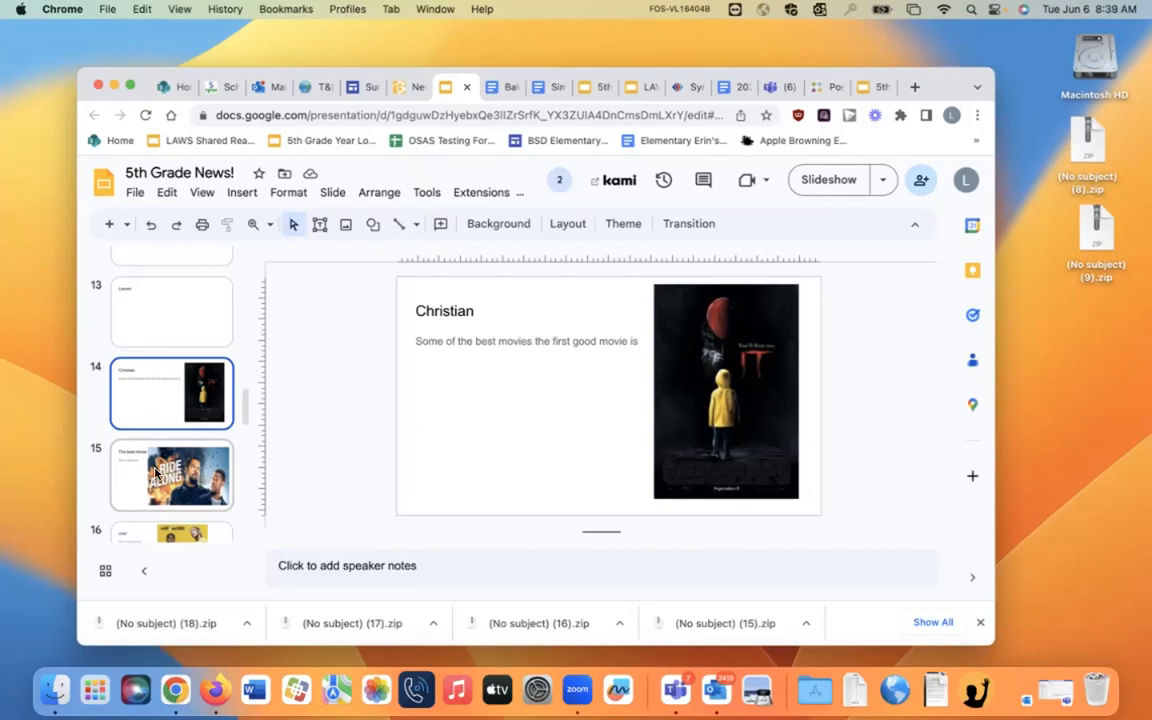
left_click(171, 475)
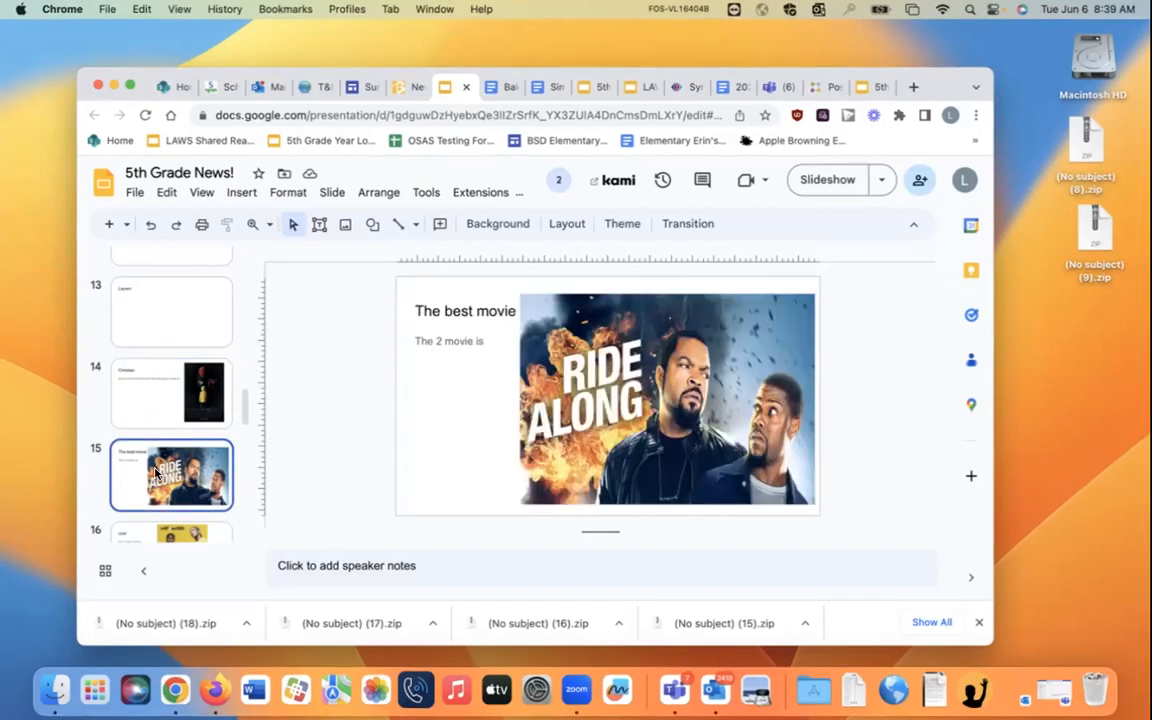
left_click(171, 393)
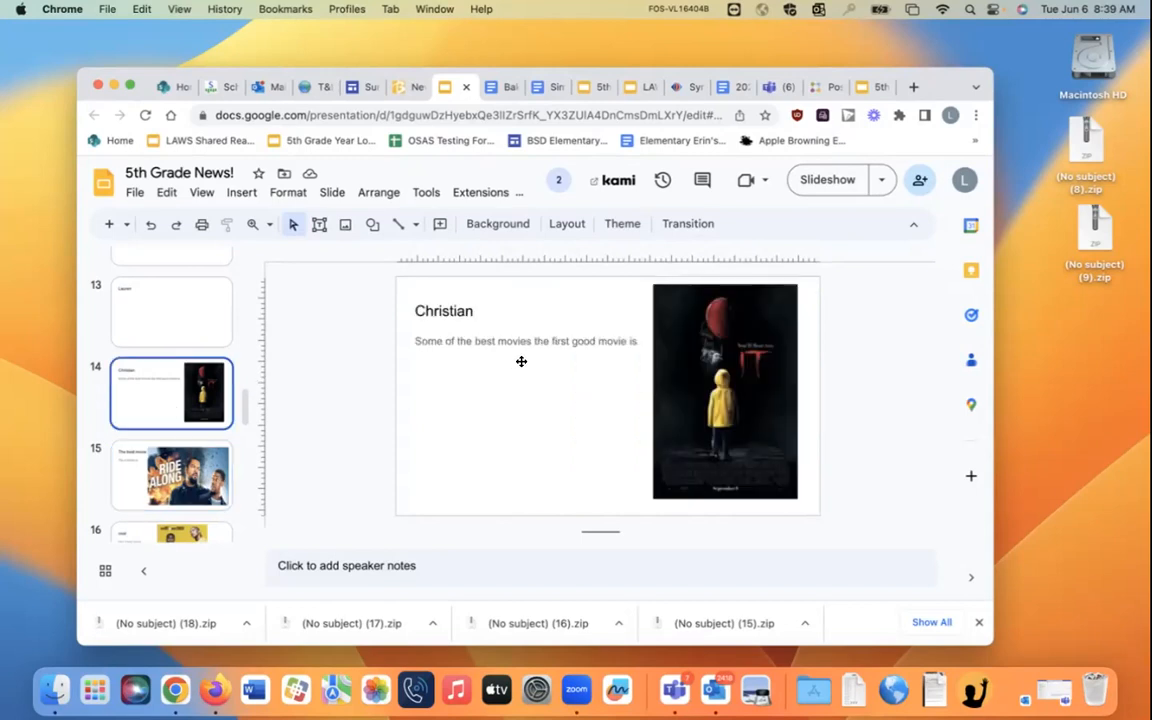
mouse_move(526, 417)
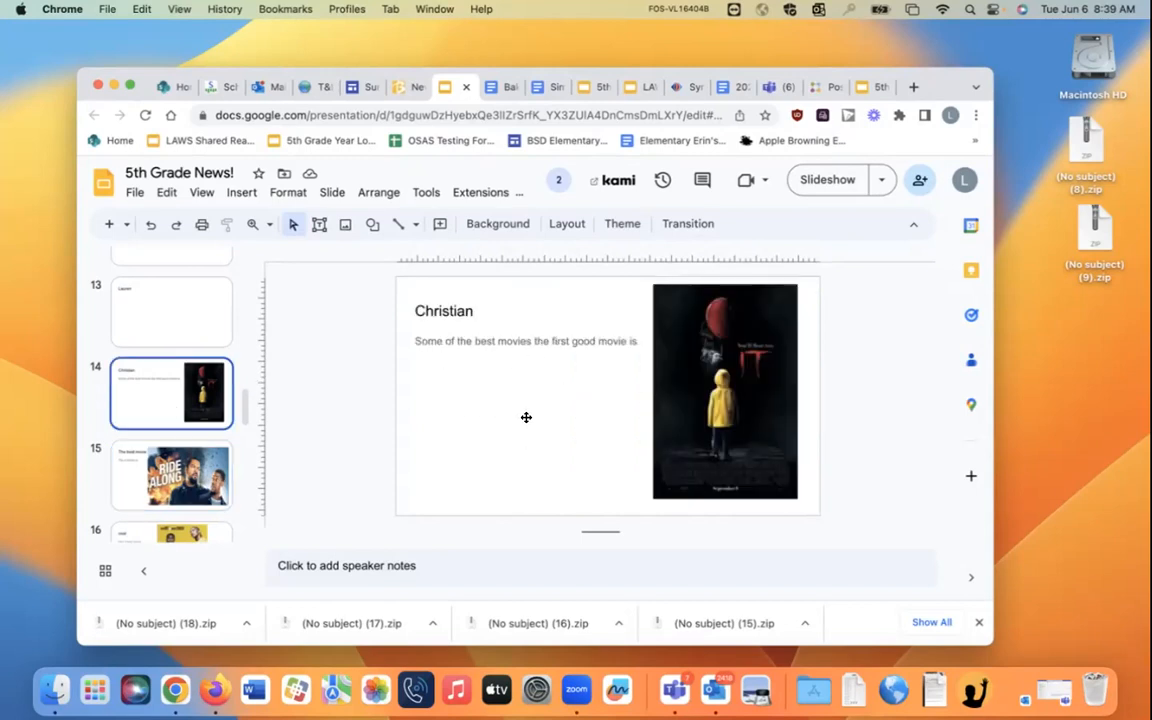
mouse_move(314, 462)
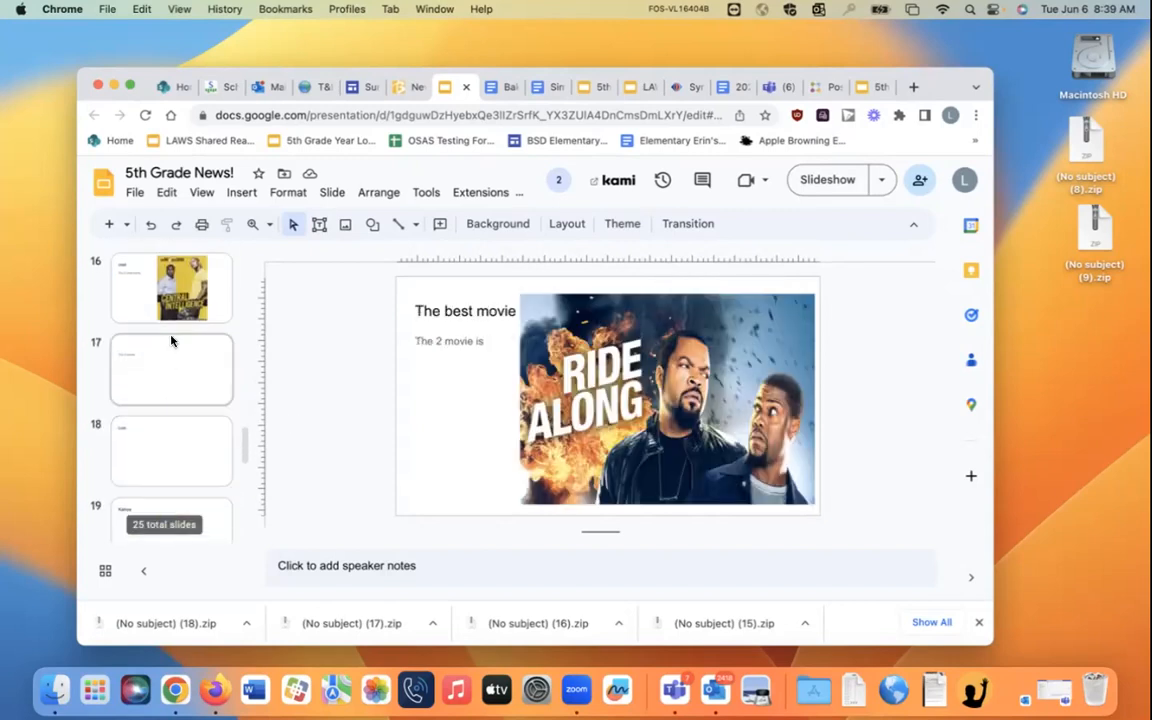
scroll("down", 3)
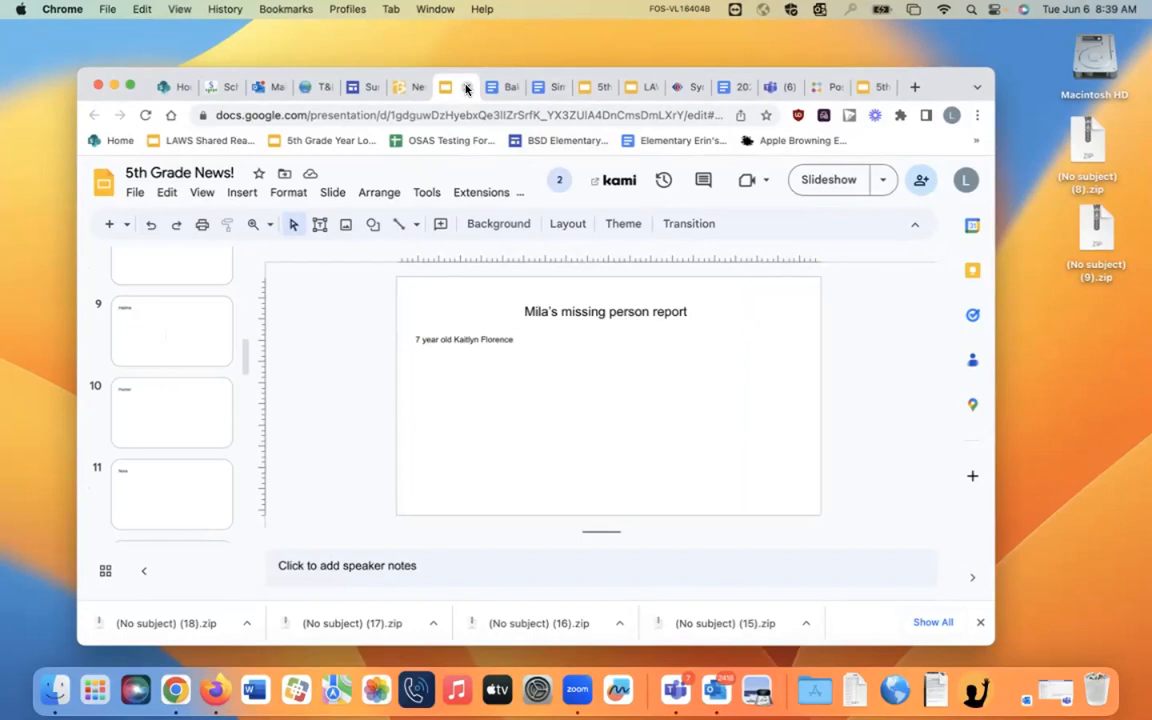
Close the slideshow, view Final Project, and scroll through the Explanation of the week plan
left_click(401, 87)
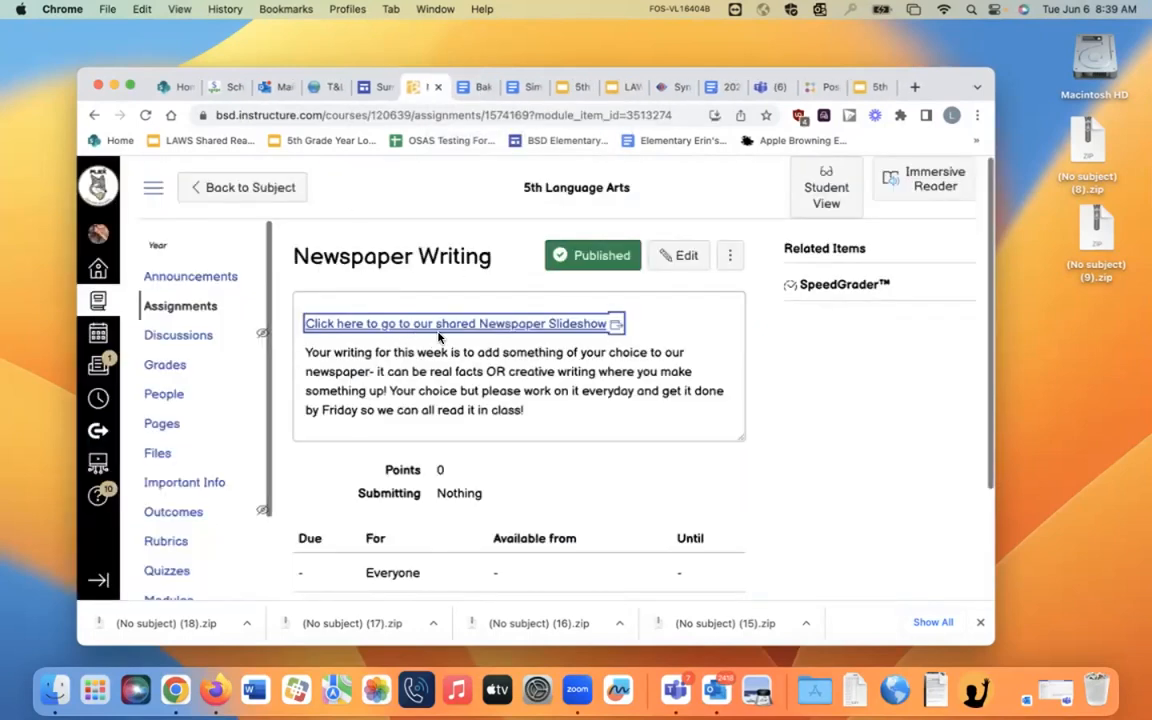
mouse_move(165, 365)
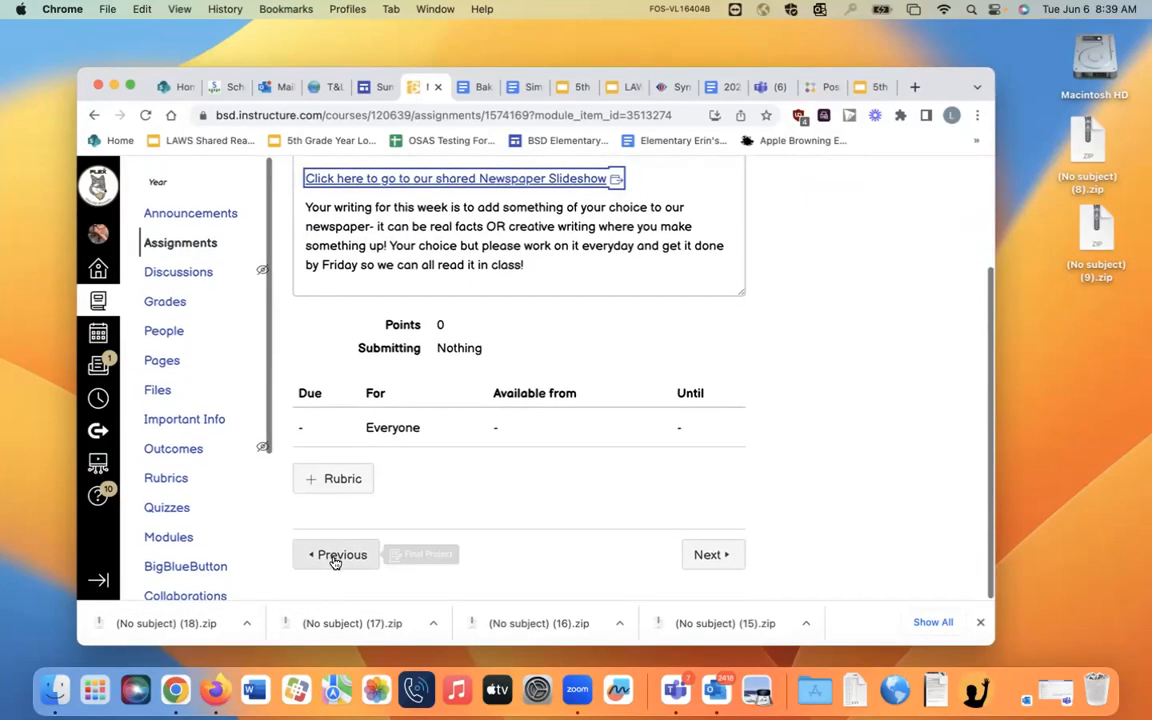
left_click(712, 554)
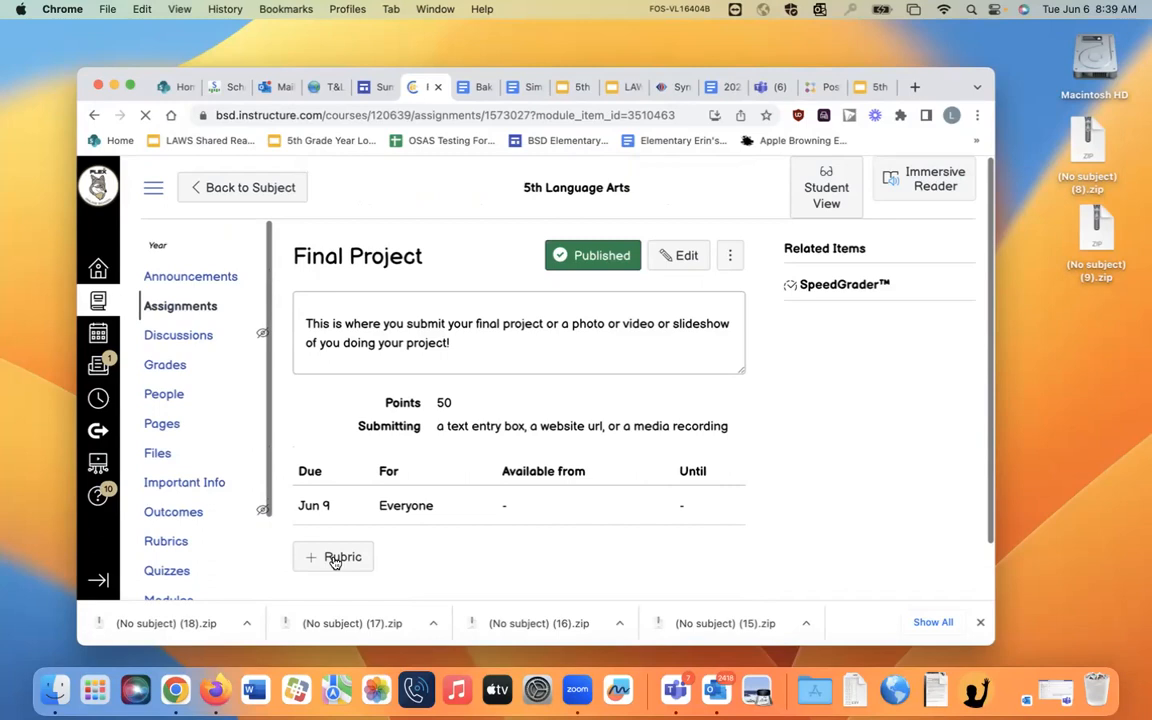
scroll("down", 3)
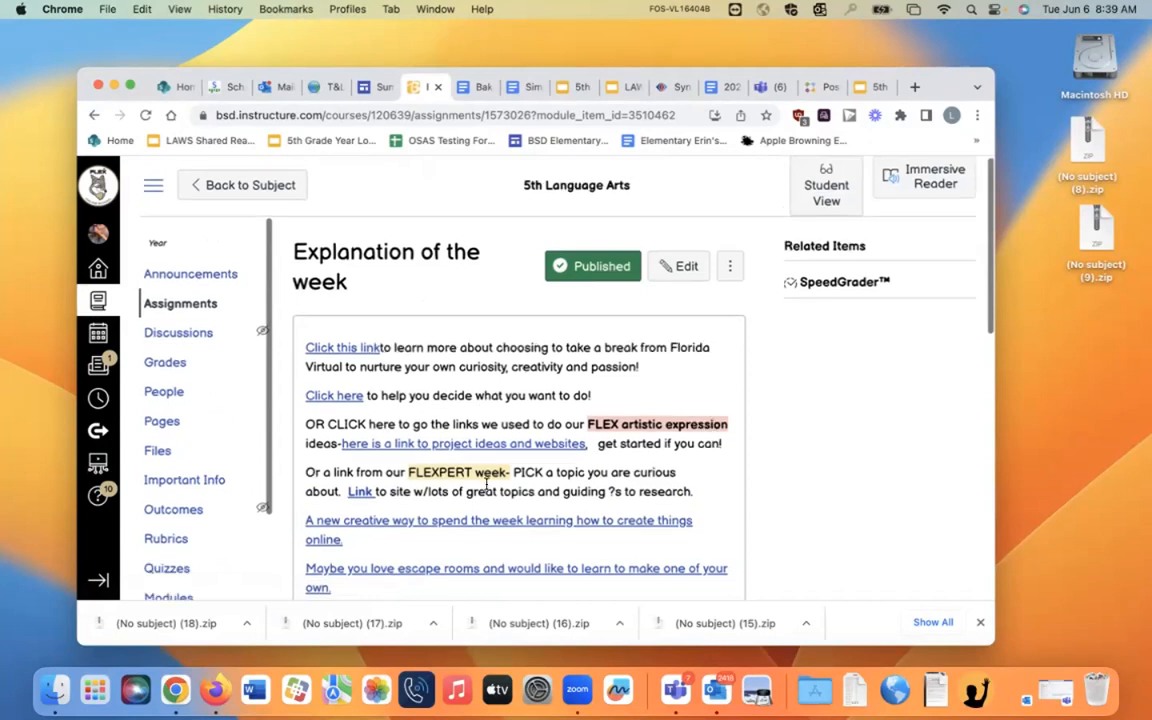
scroll("down", 3)
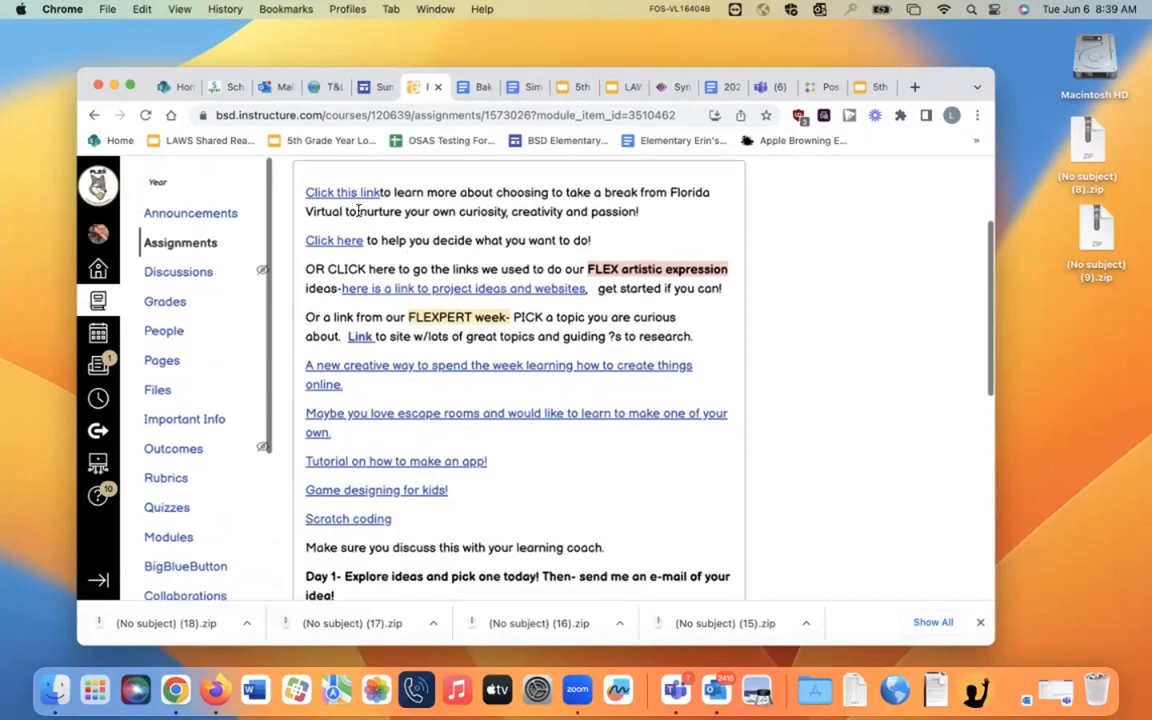
mouse_move(398, 240)
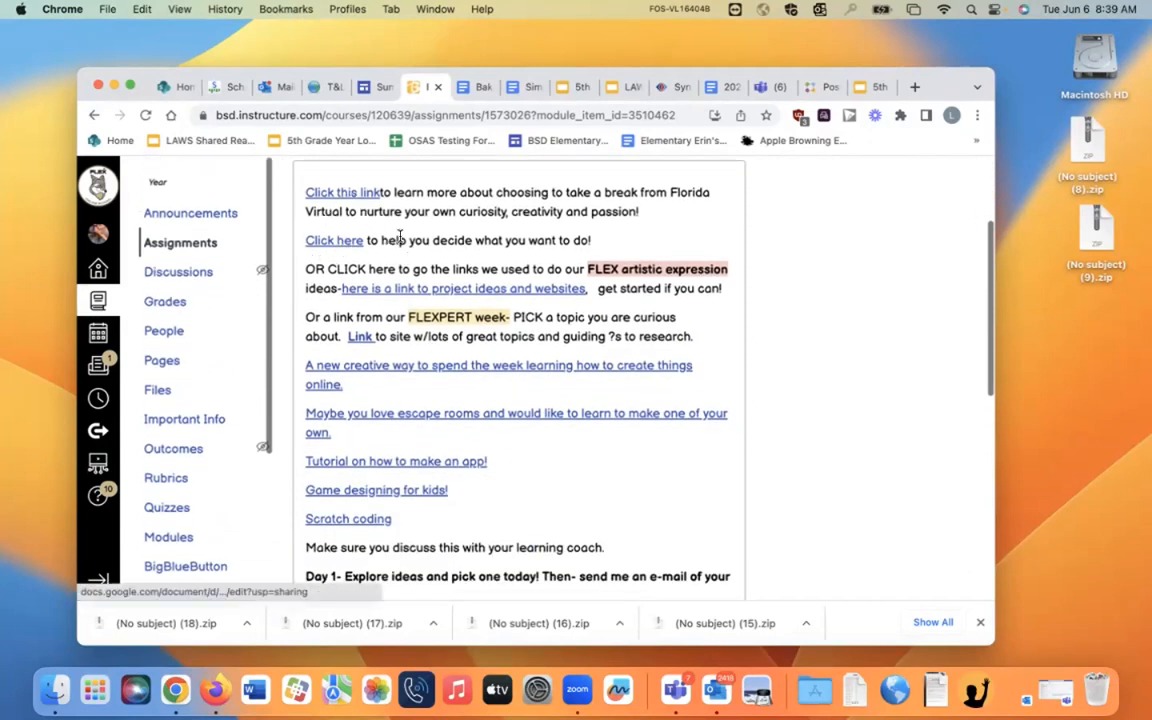
mouse_move(348, 518)
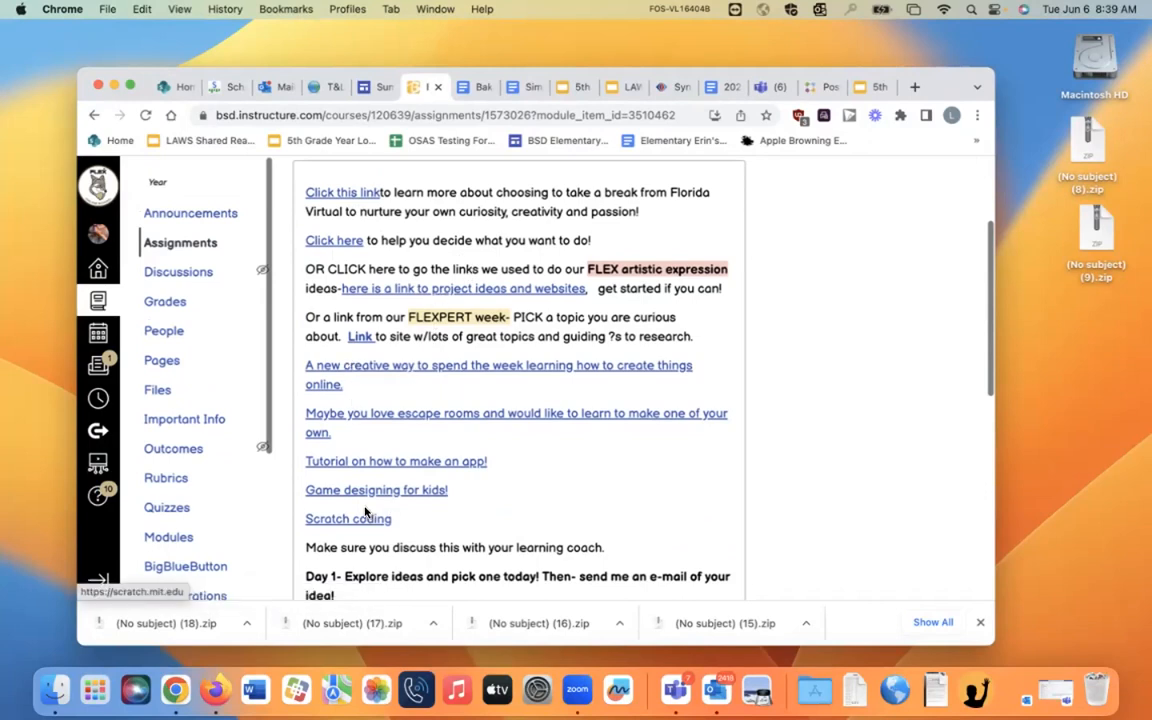
scroll("down", 3)
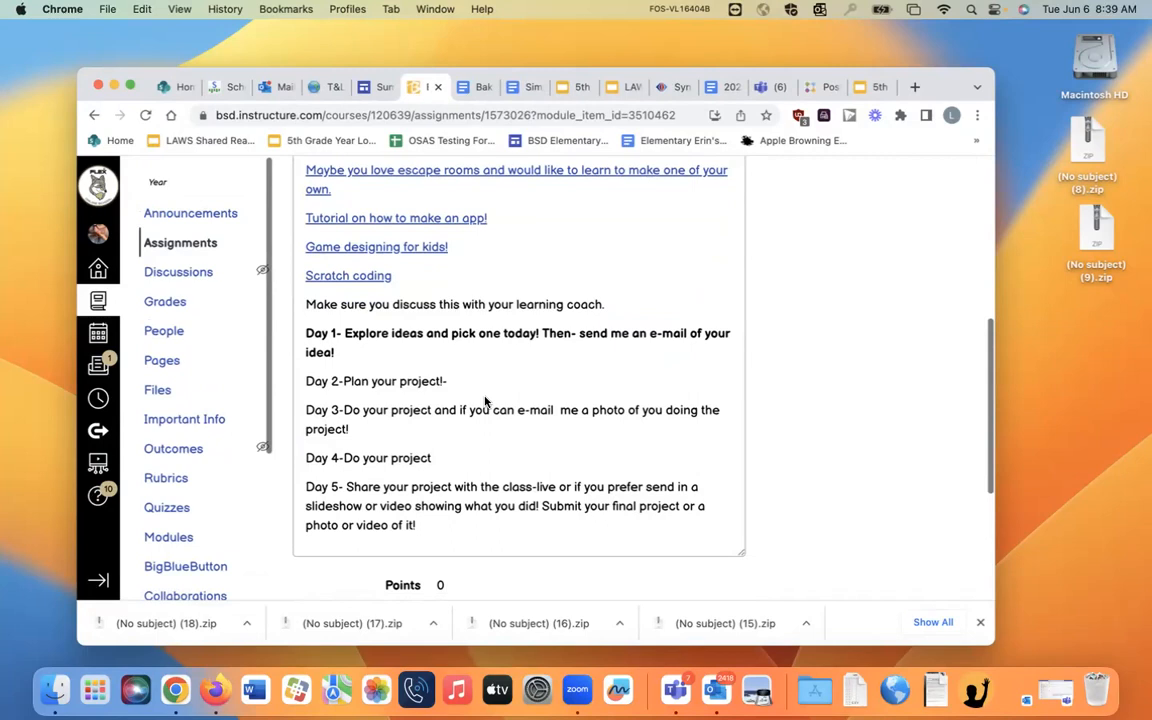
mouse_move(375, 398)
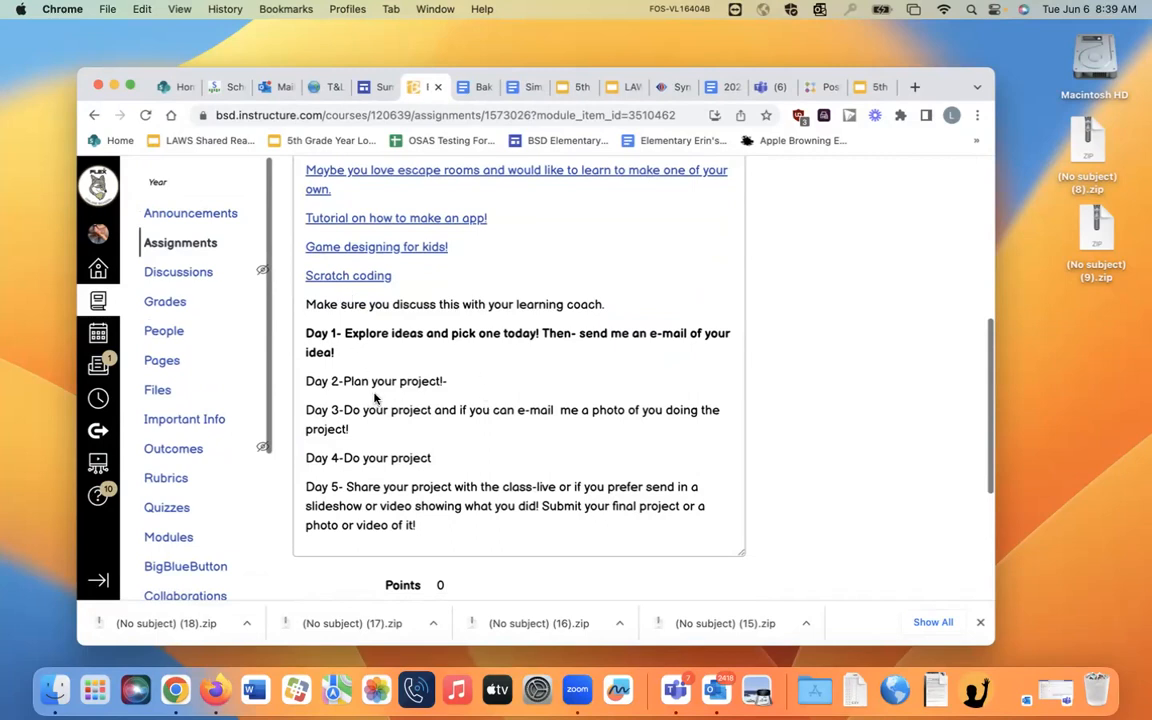
mouse_move(483, 332)
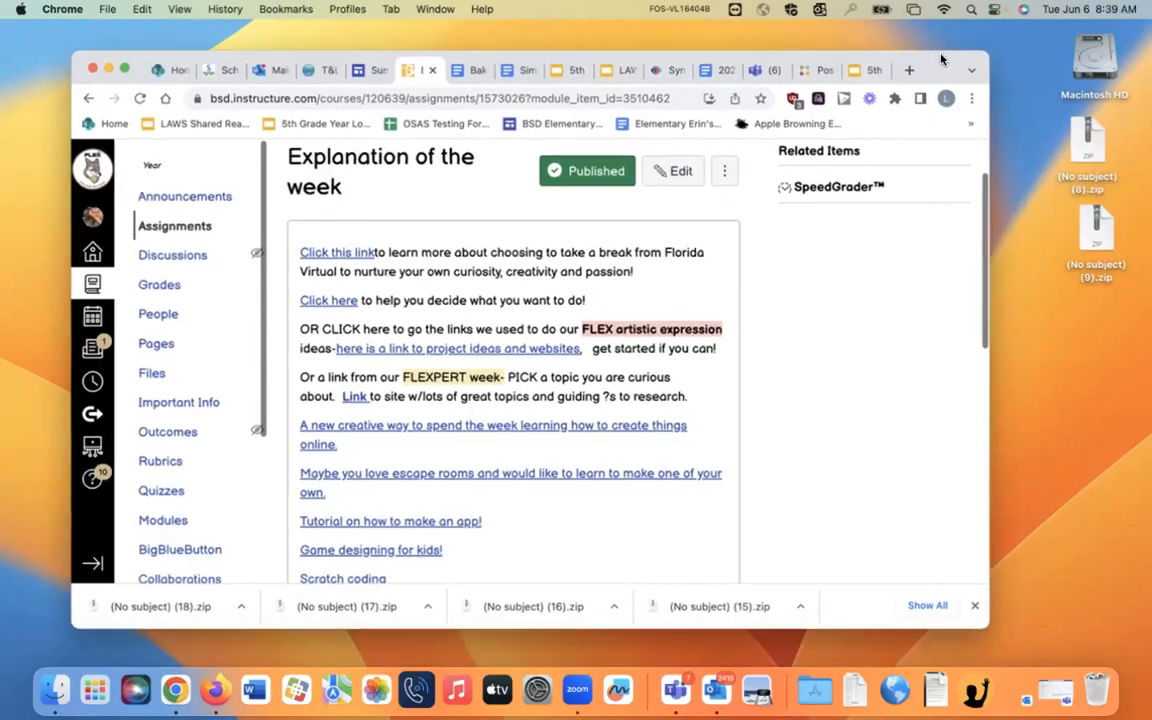
scroll("down", 3)
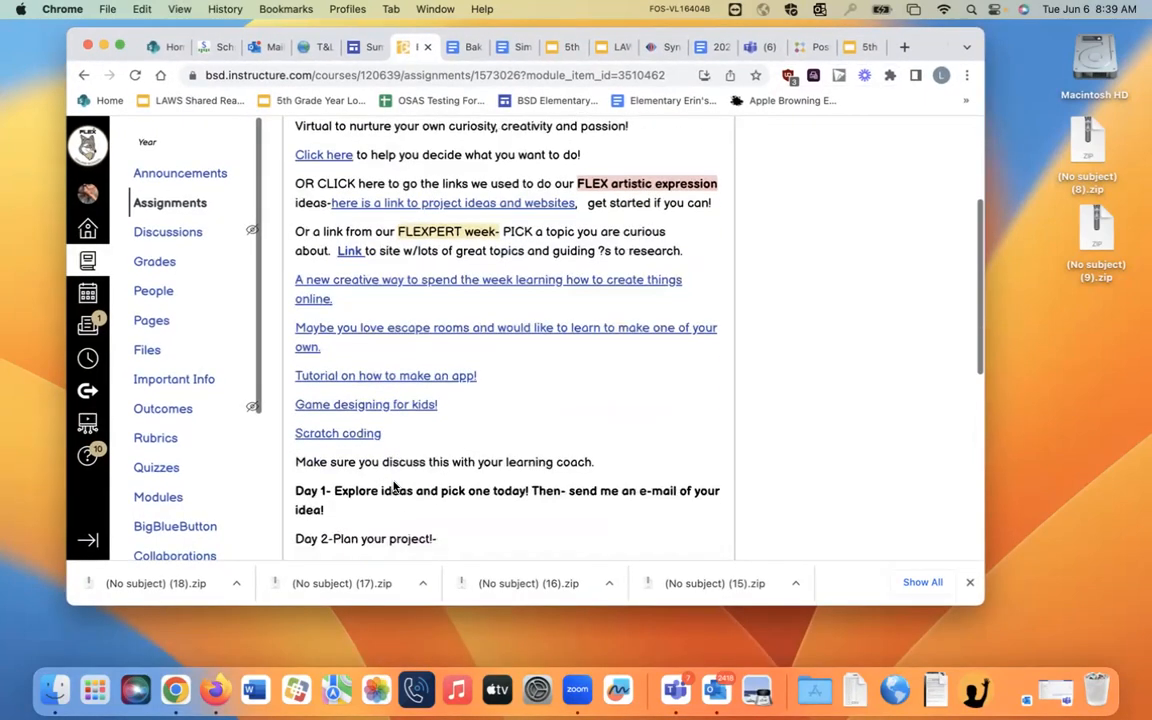
scroll("down", 3)
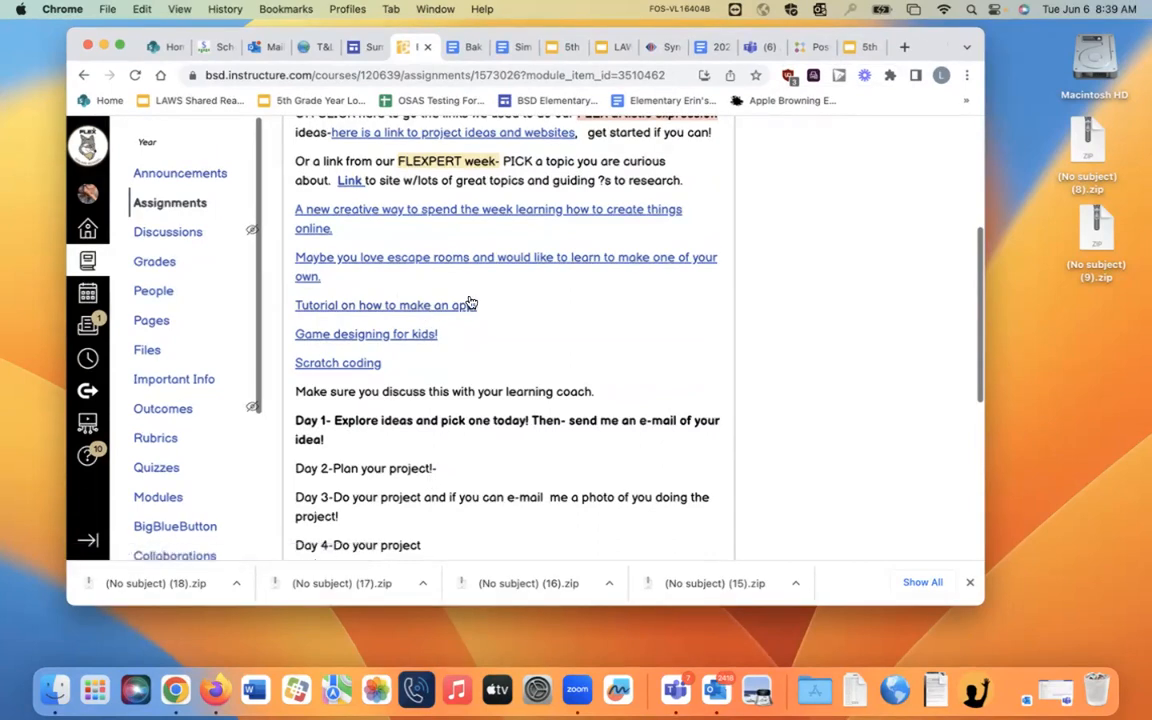
mouse_move(485, 310)
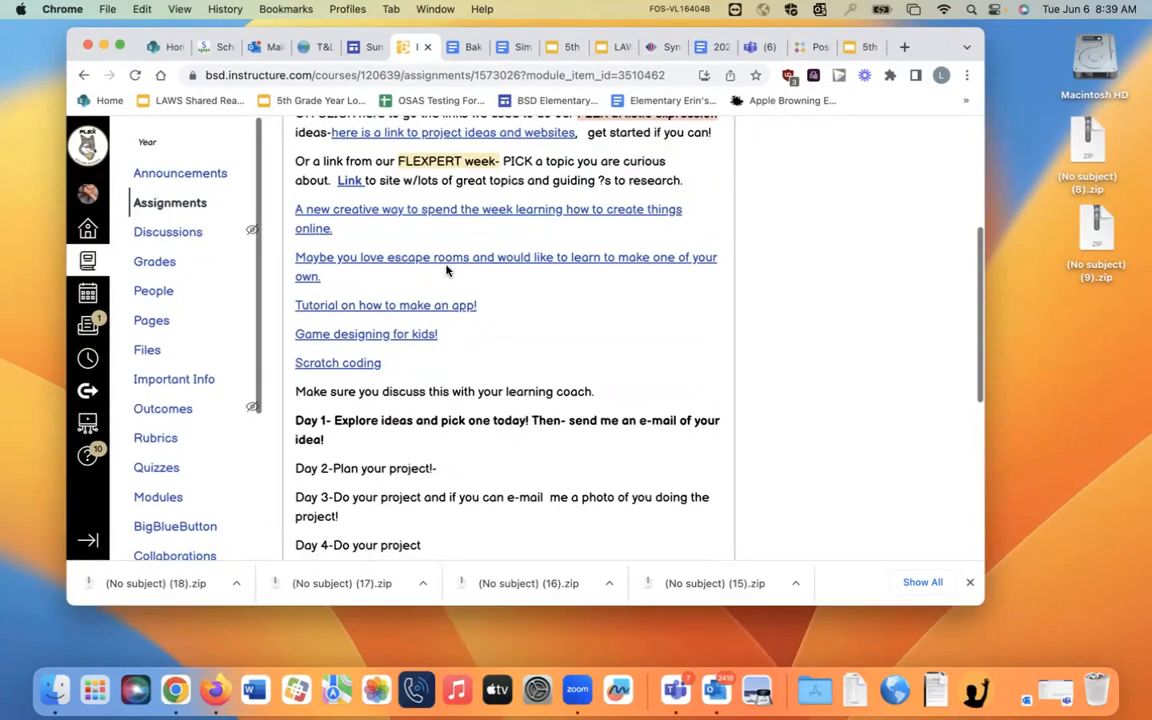
scroll("down", 3)
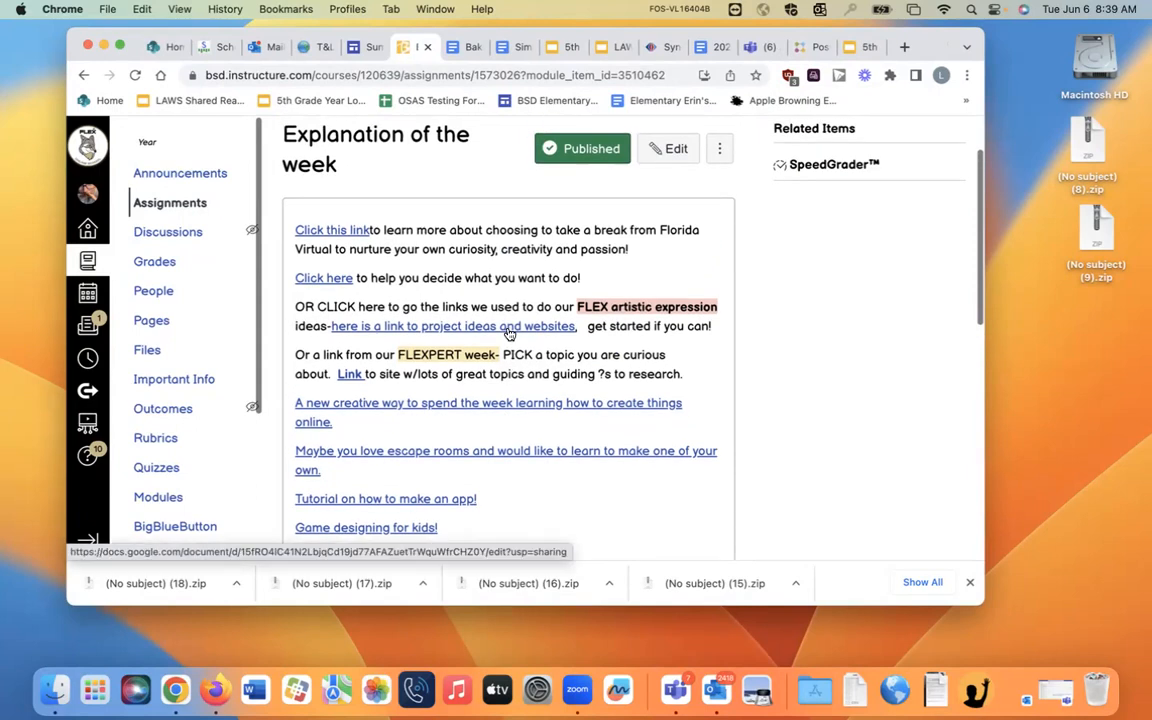
mouse_move(658, 272)
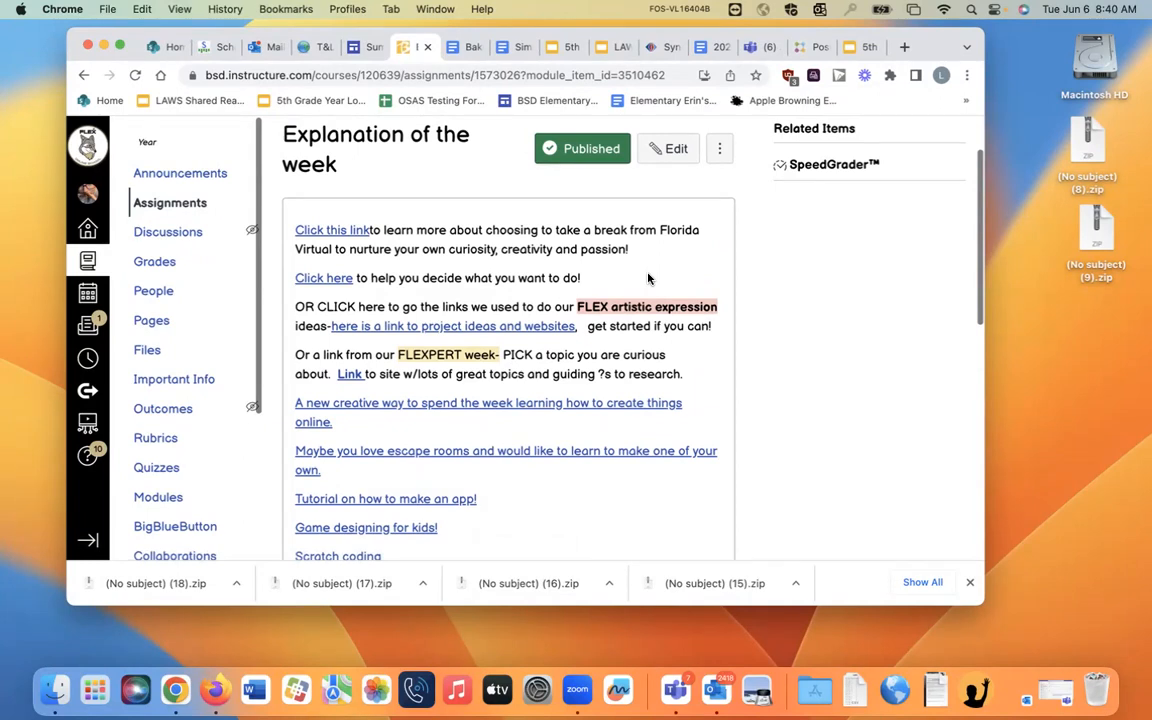
mouse_move(642, 278)
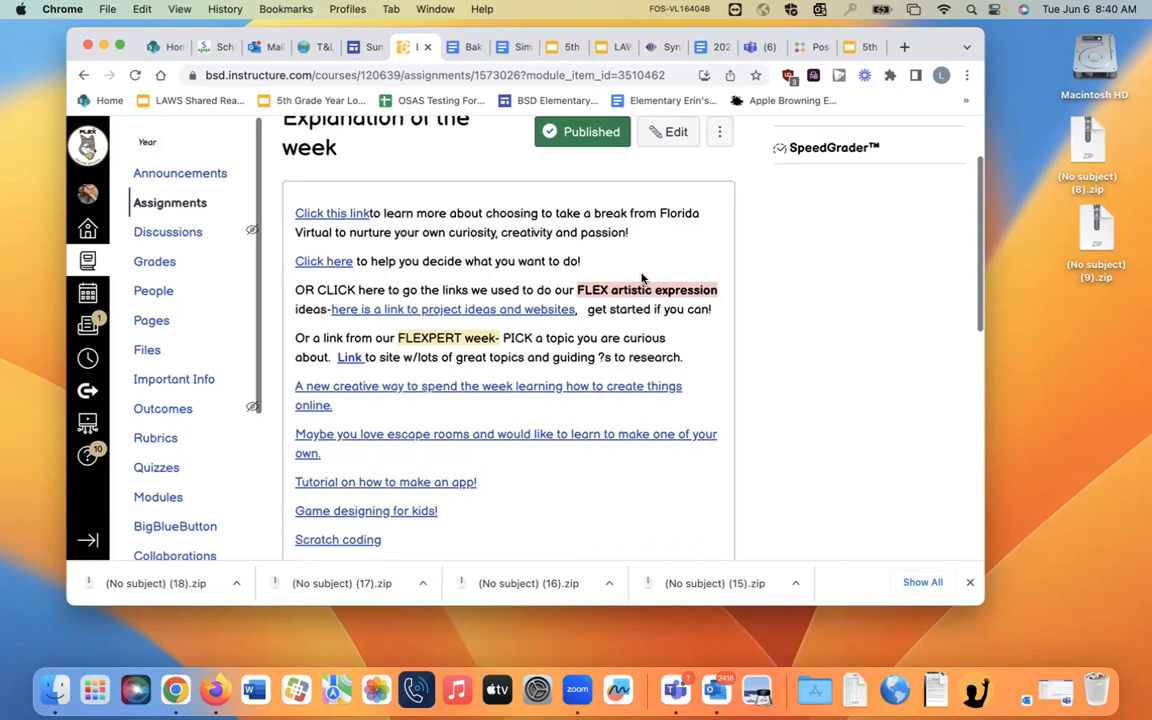
scroll("down", 3)
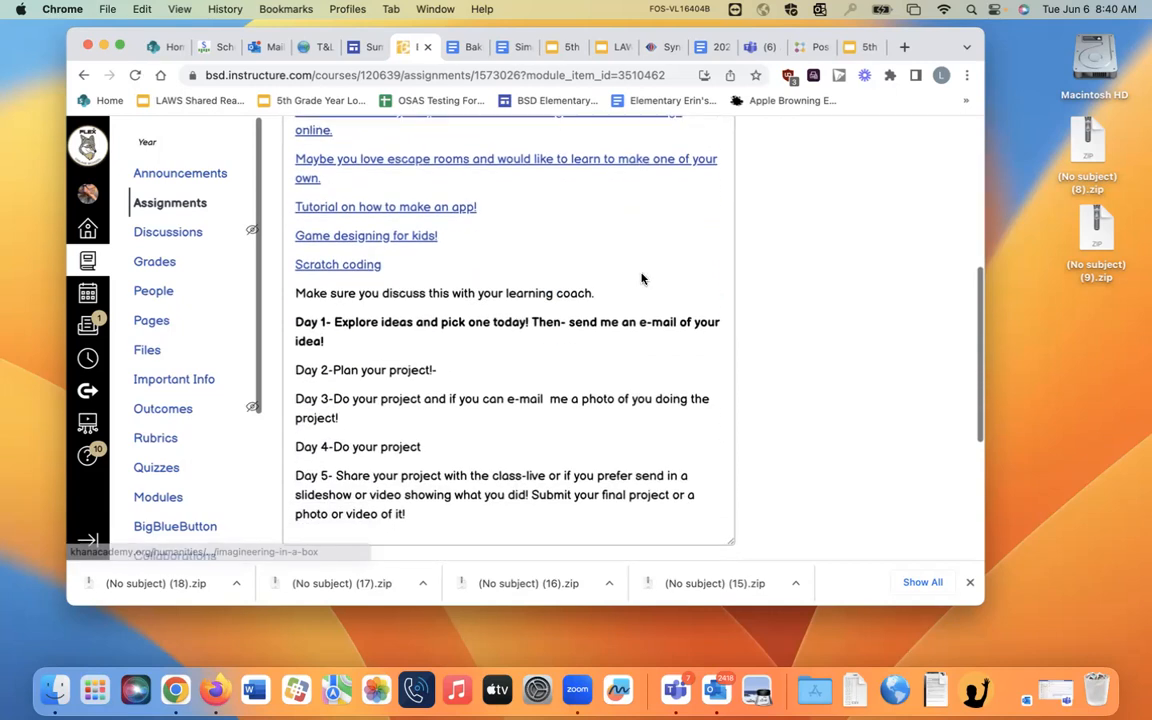
Scroll down the Explanation of the week assignment to show its 0 Points value
scroll("down", 3)
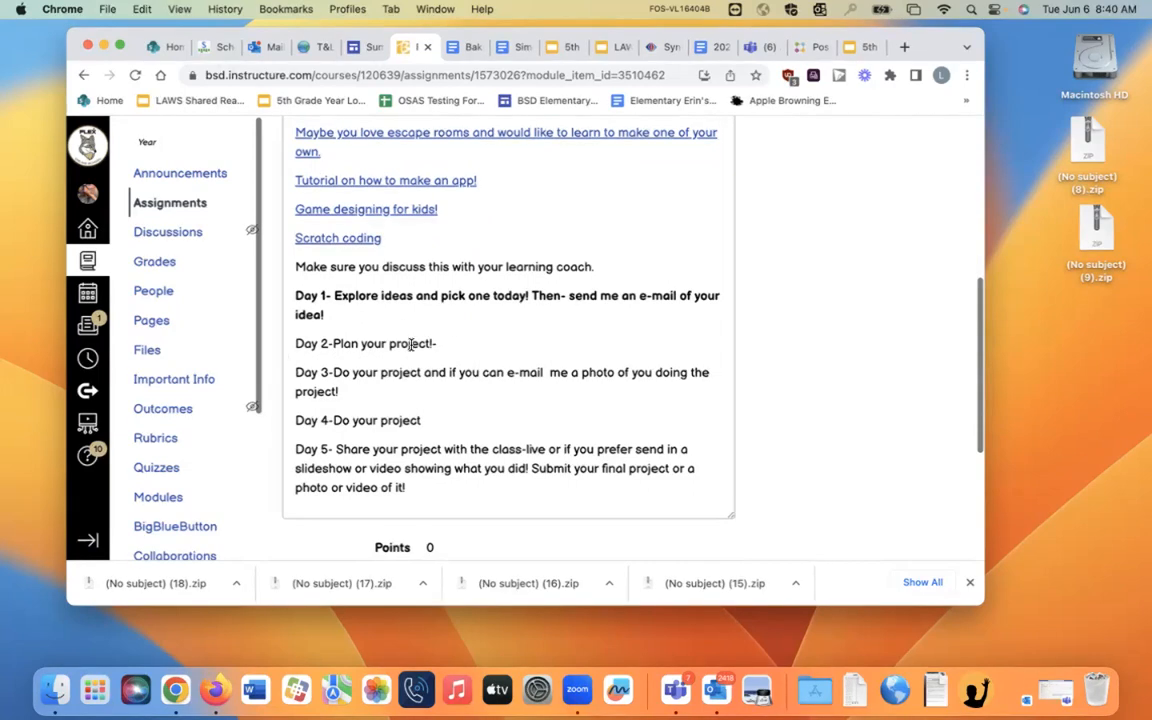
mouse_move(423, 360)
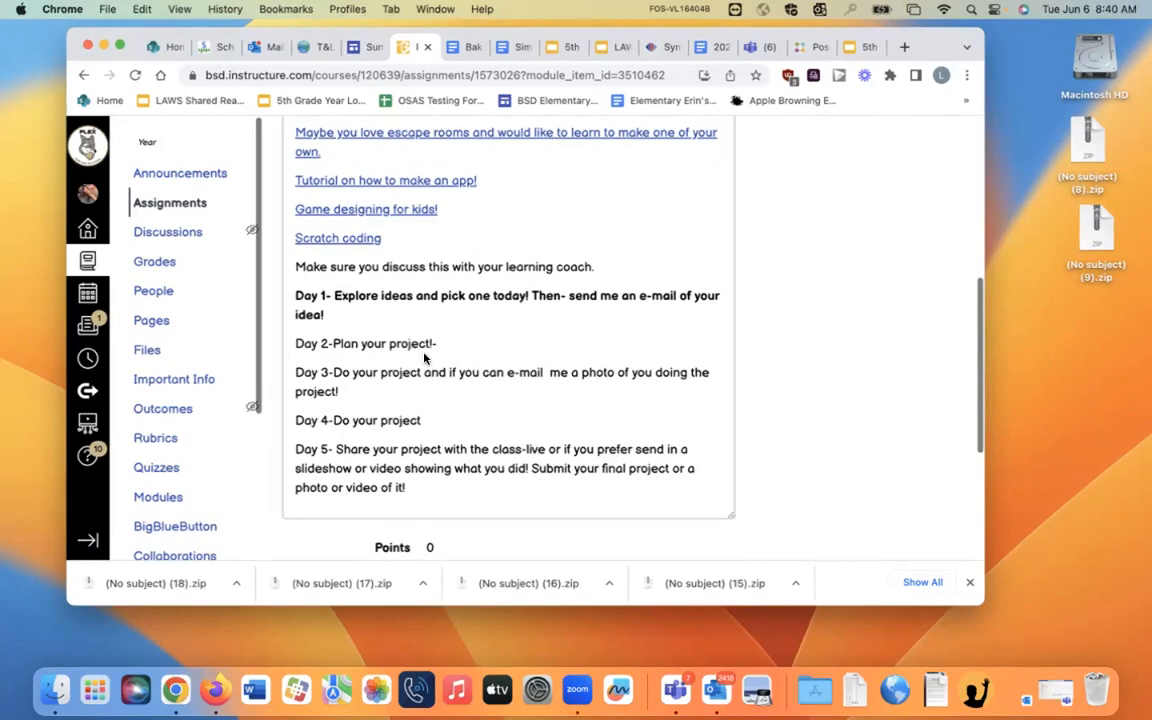
mouse_move(363, 395)
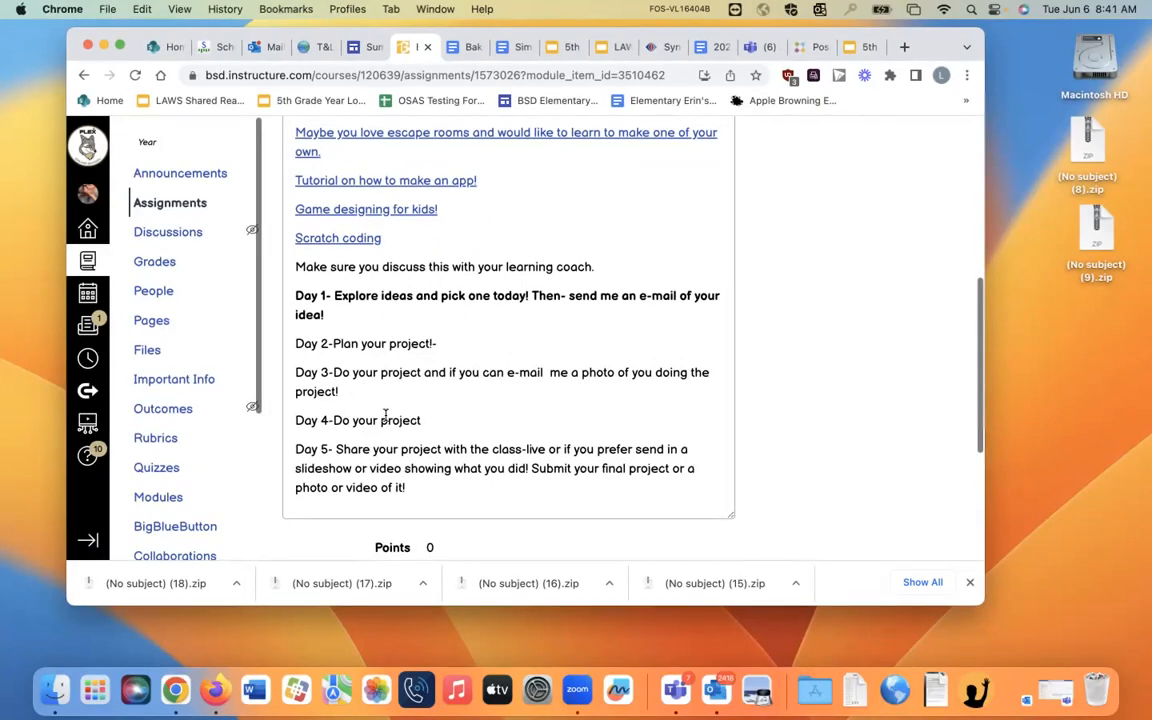
mouse_move(367, 463)
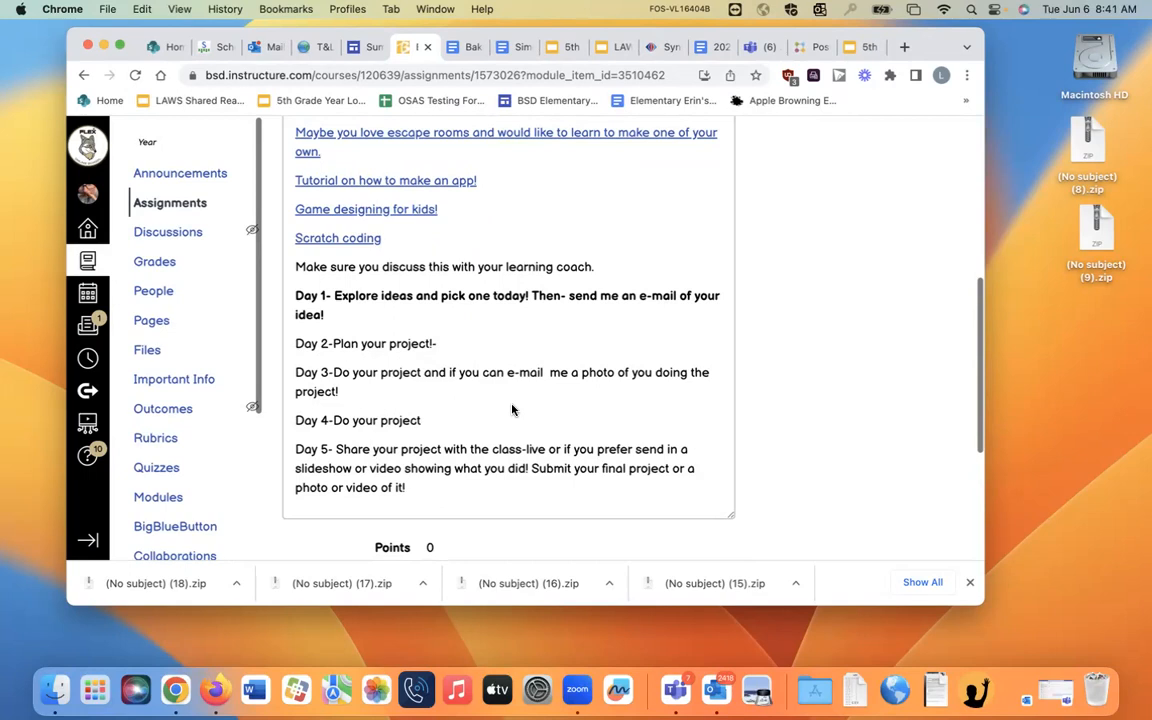
mouse_move(574, 243)
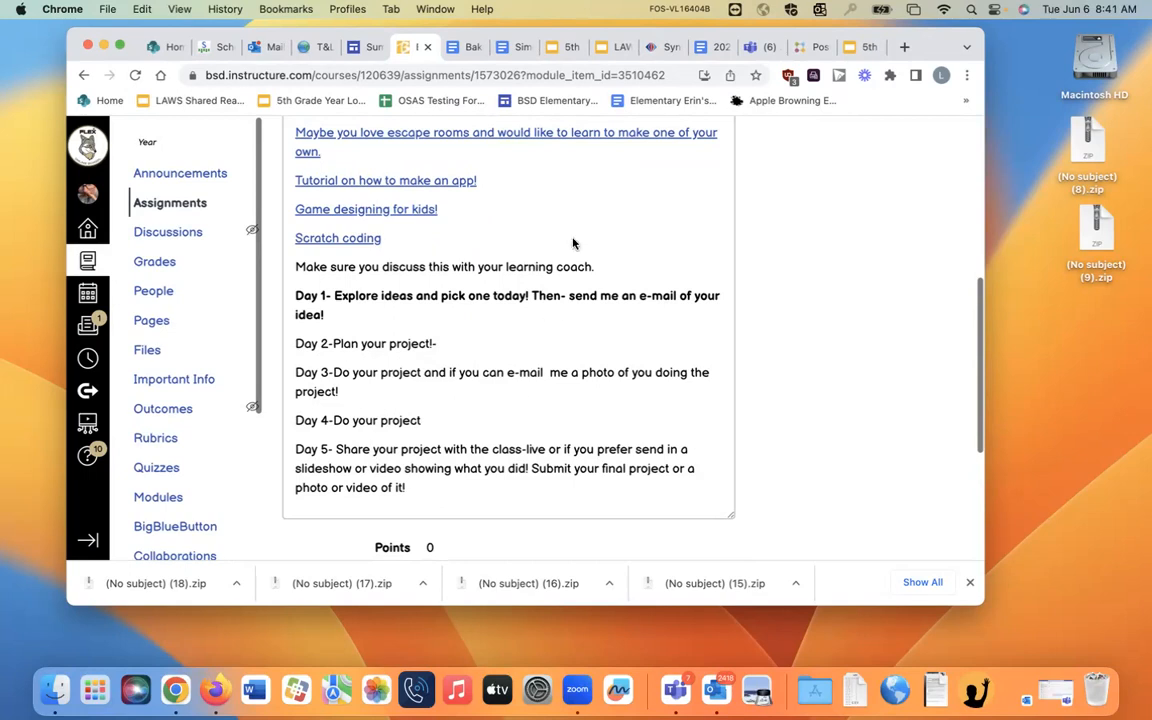
mouse_move(443, 200)
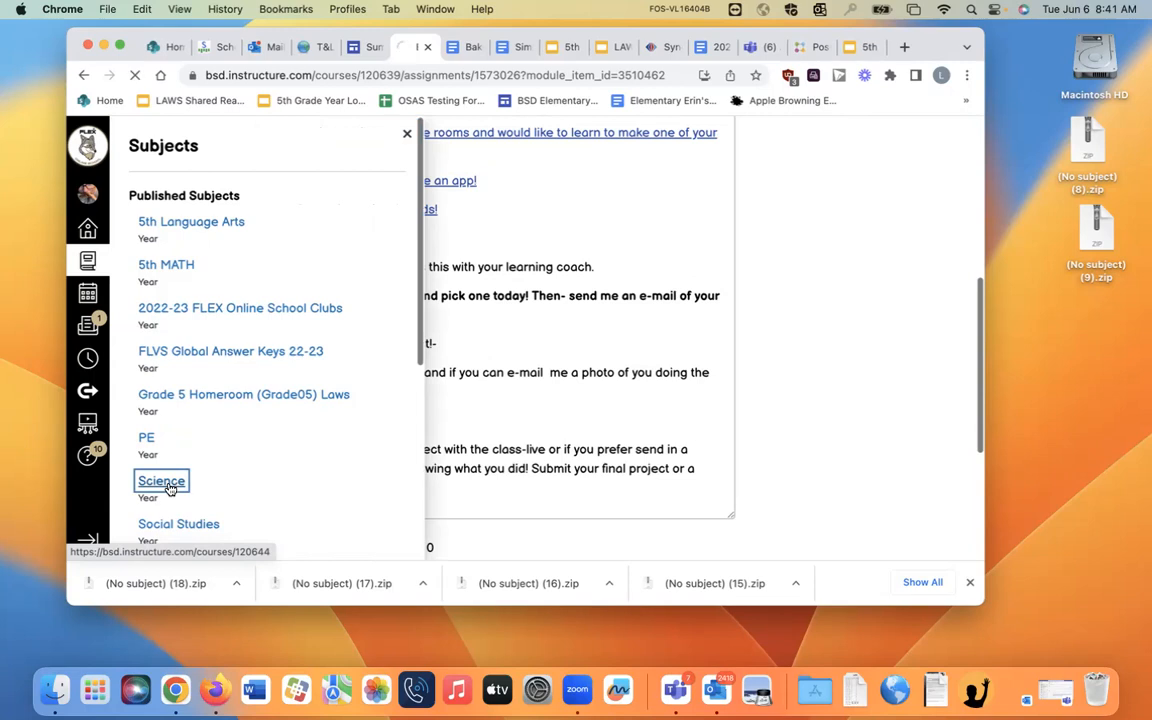
Open Science modules and scroll through Module 08: Solar System and Galaxies to lesson 08.06
left_click(161, 481)
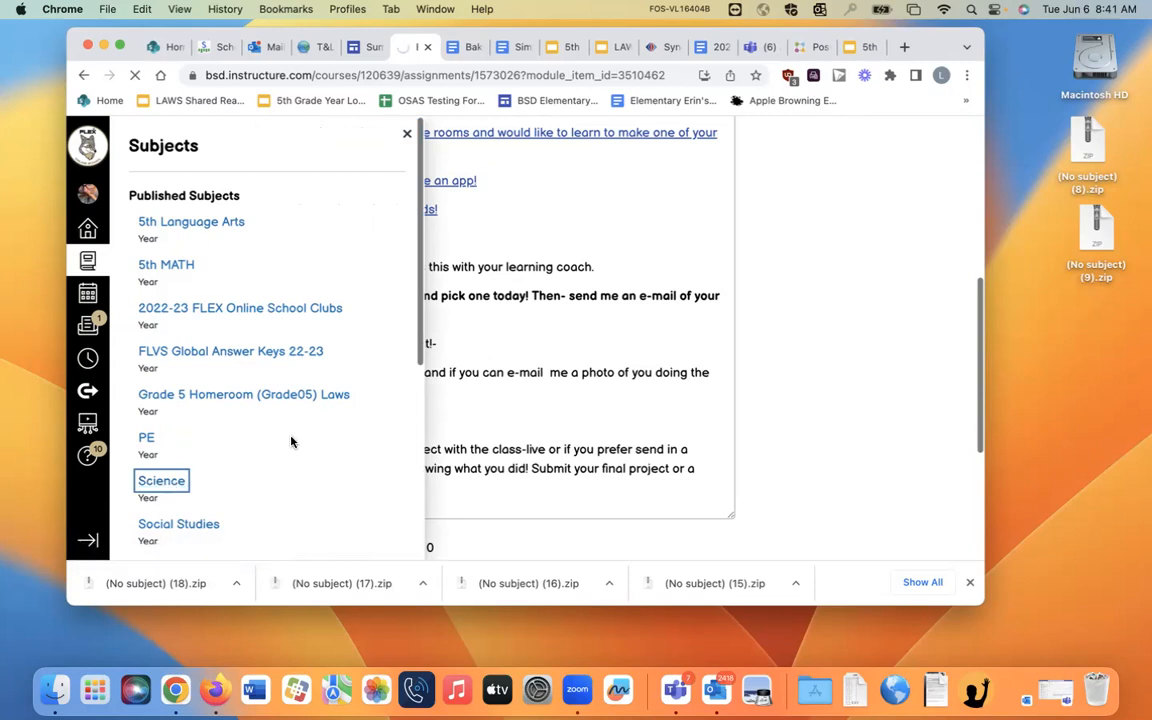
left_click(161, 481)
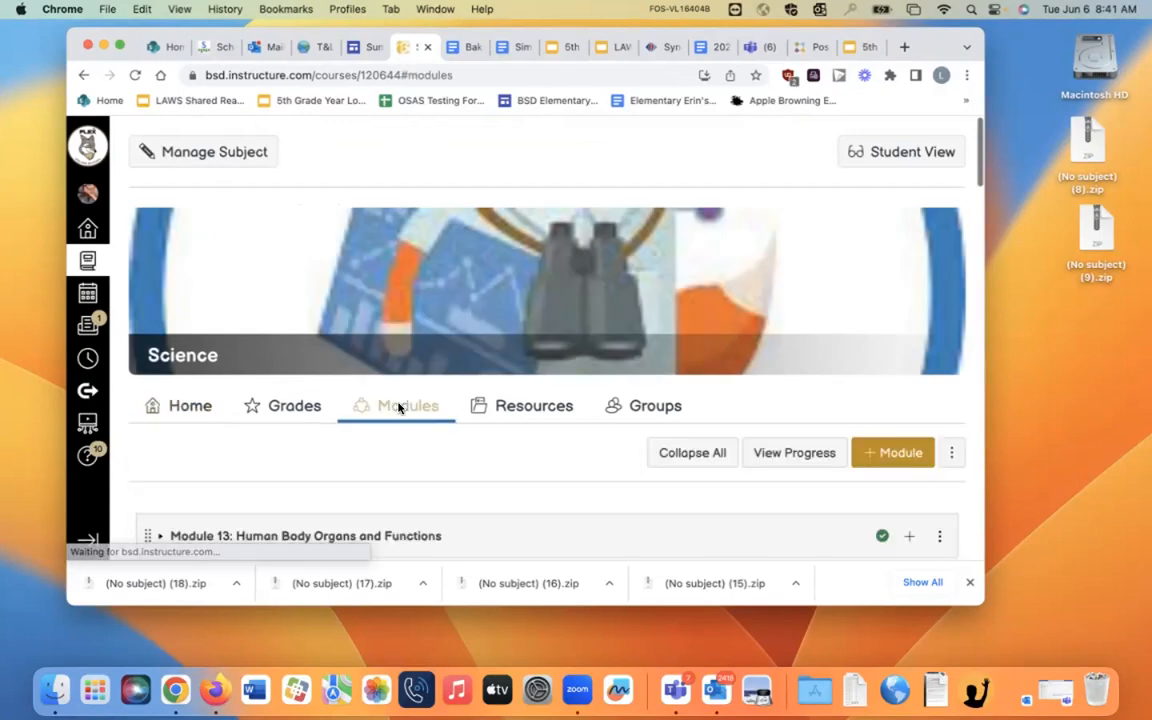
scroll("down", 3)
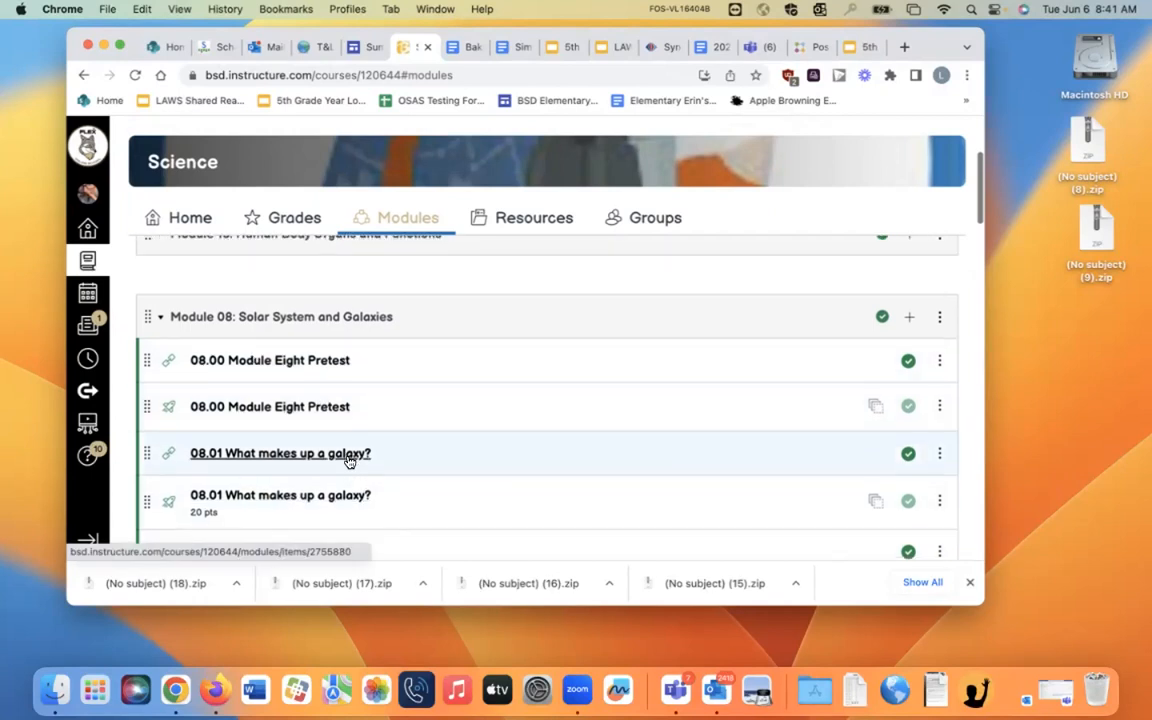
scroll("down", 3)
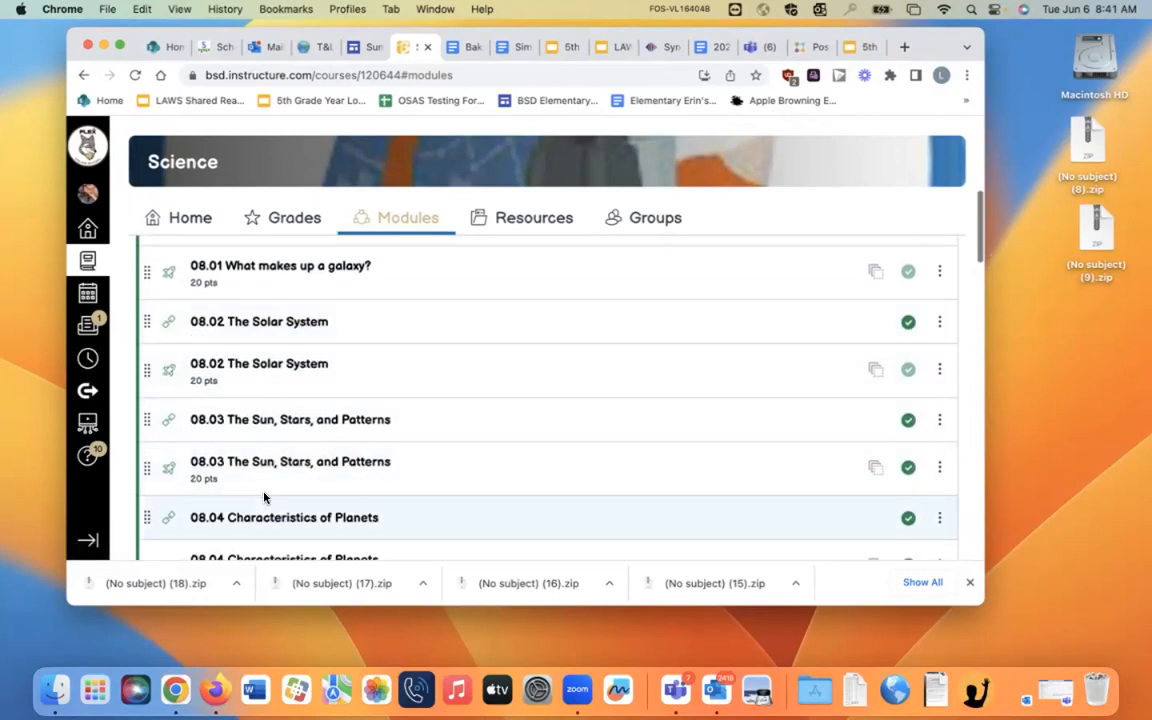
scroll("down", 3)
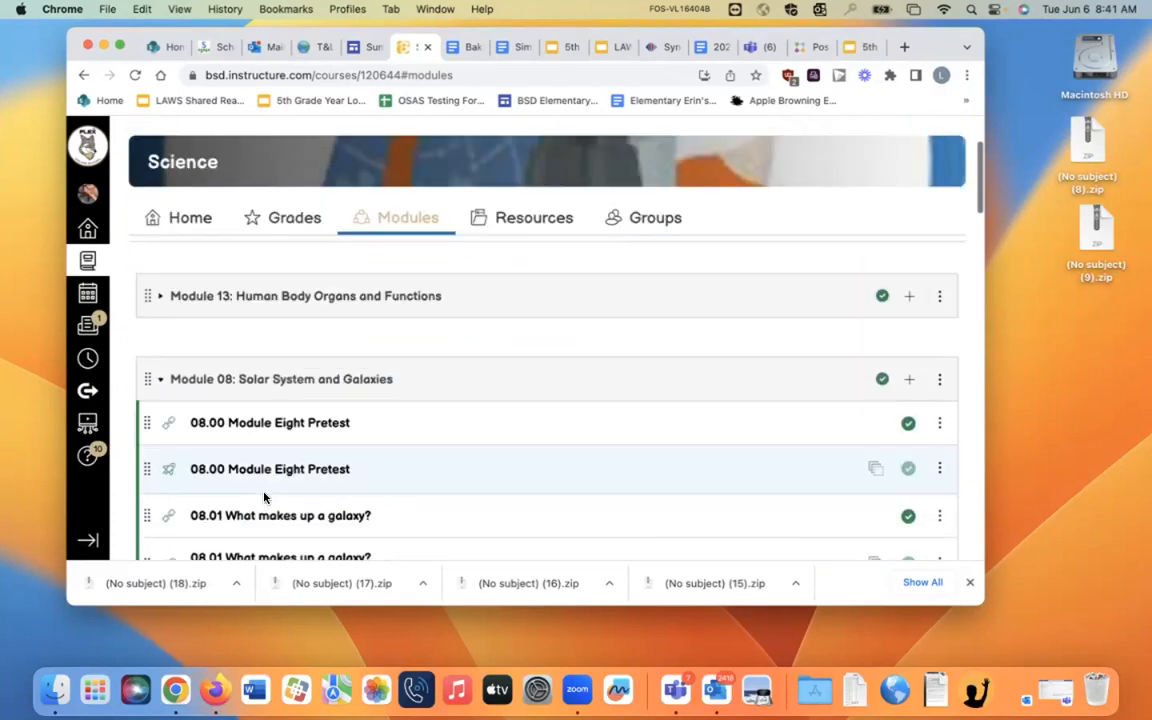
scroll("down", 3)
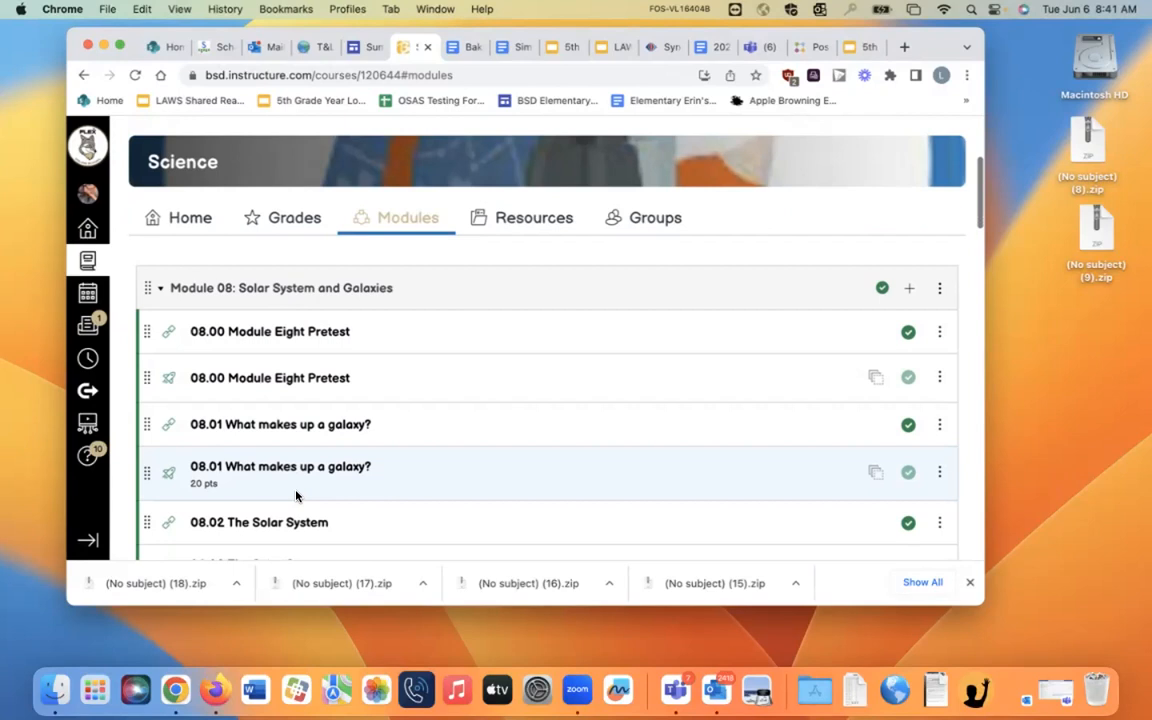
scroll("down", 3)
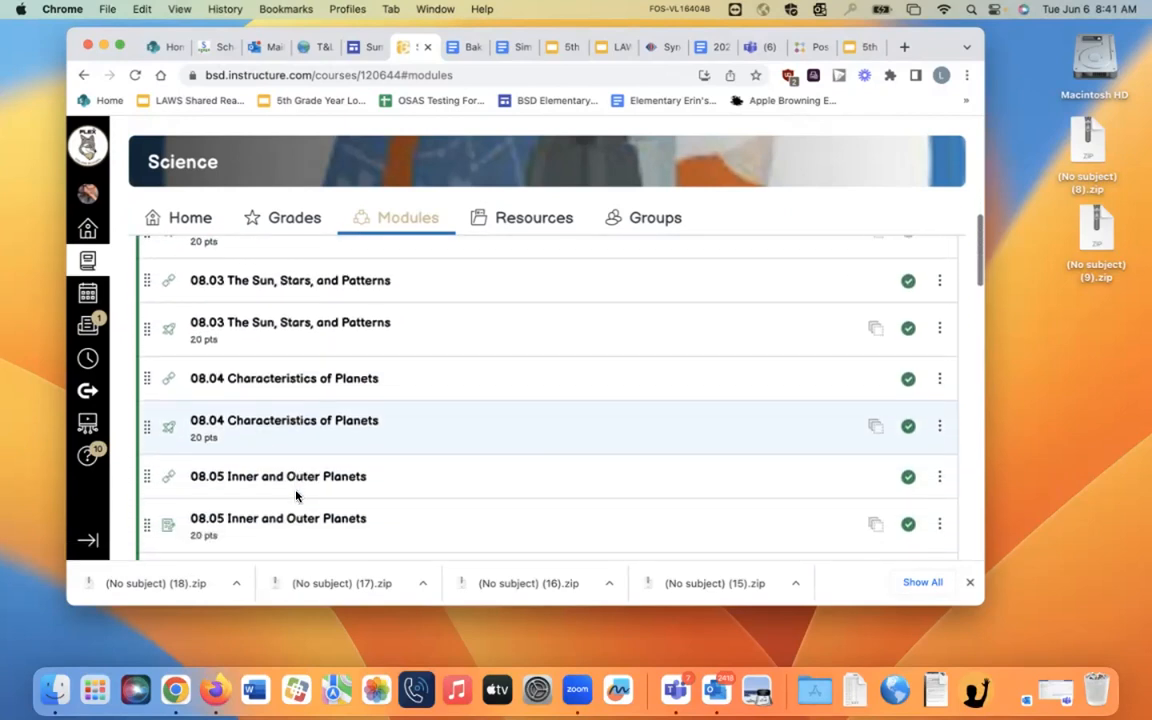
scroll("down", 3)
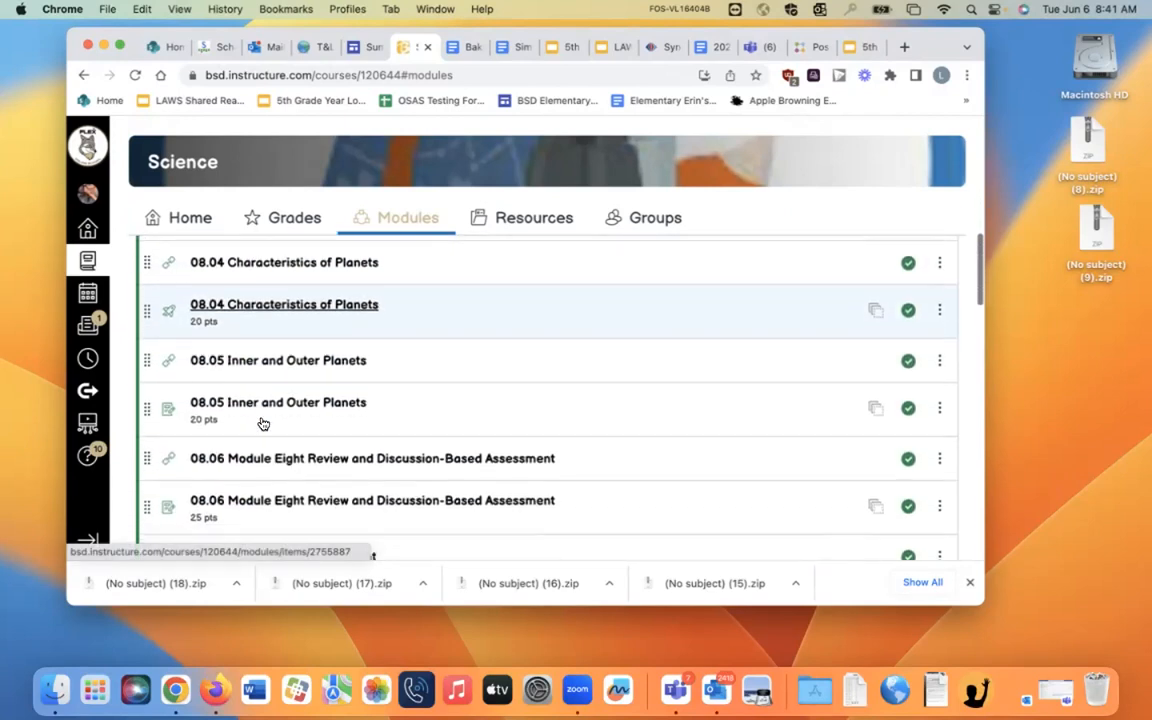